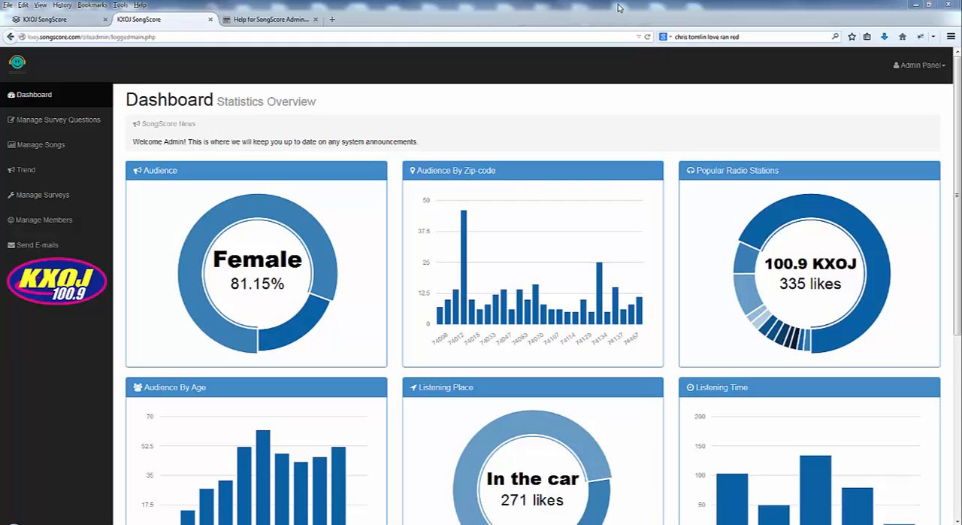
mouse_move(409, 65)
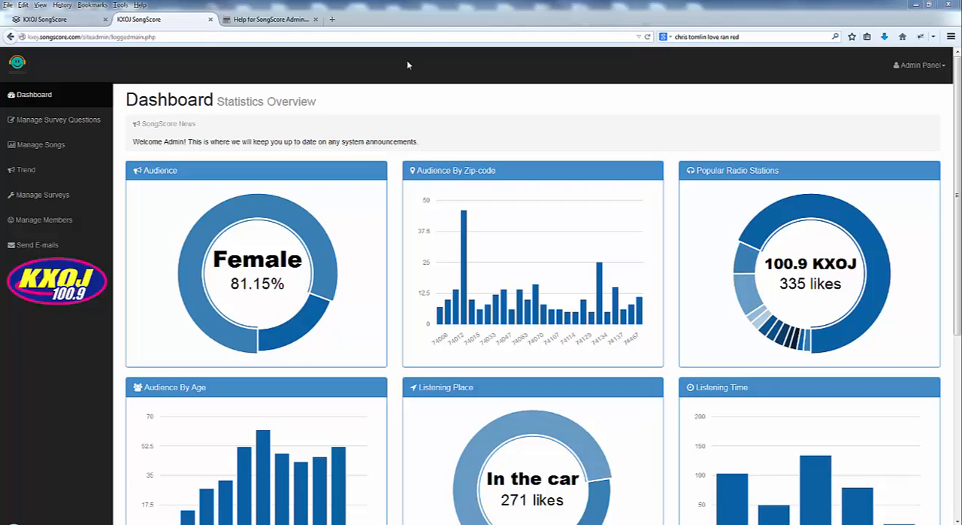
mouse_move(278, 200)
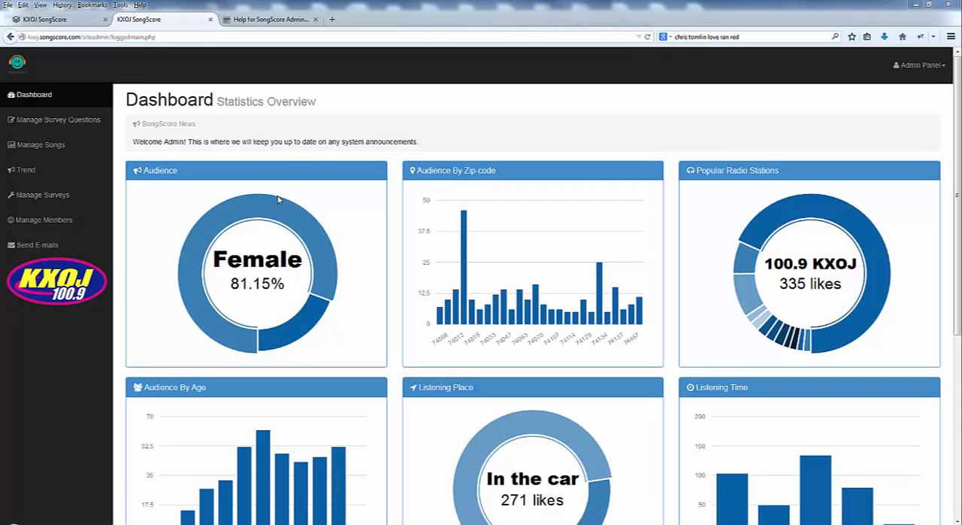
mouse_move(166, 187)
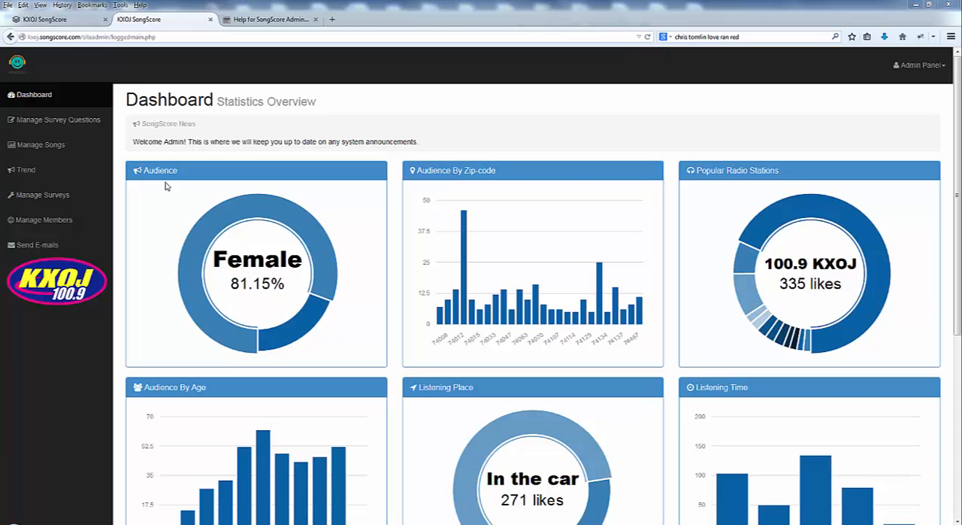
mouse_move(165, 205)
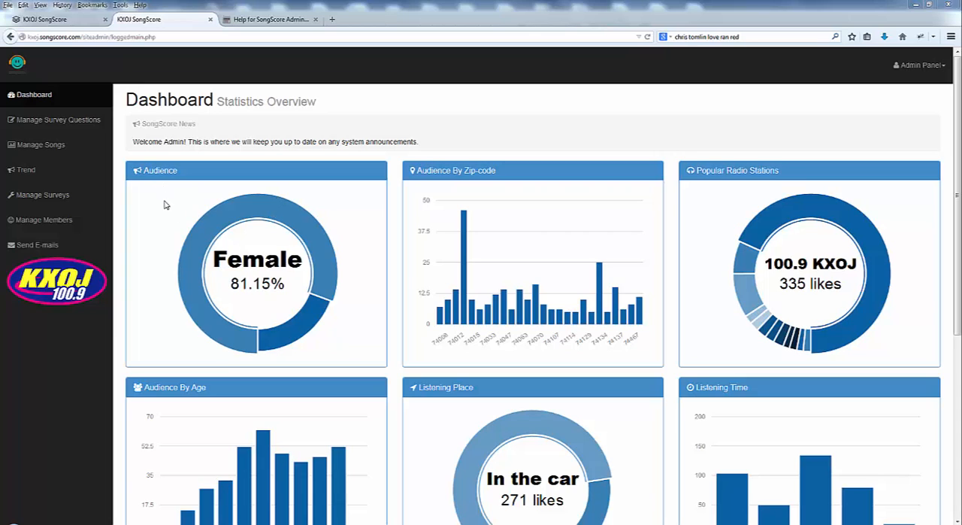
mouse_move(214, 214)
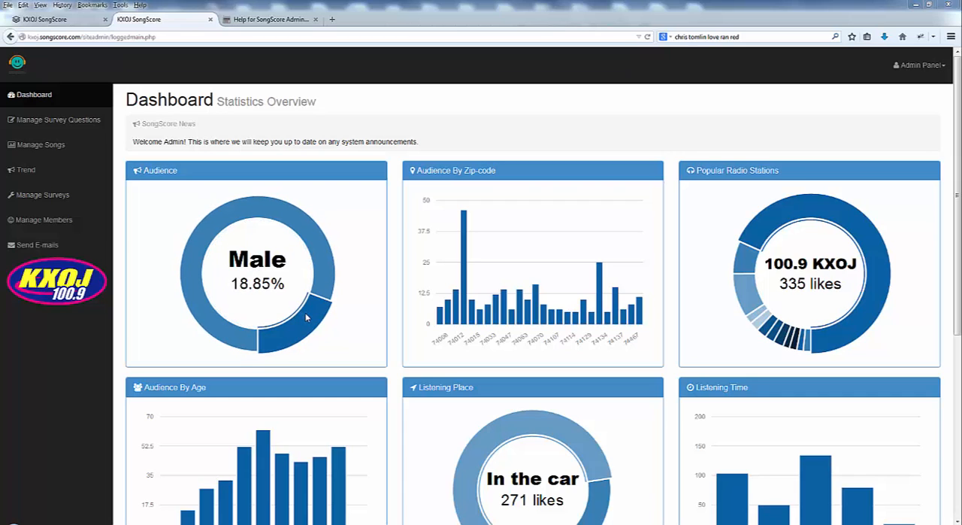
mouse_move(553, 319)
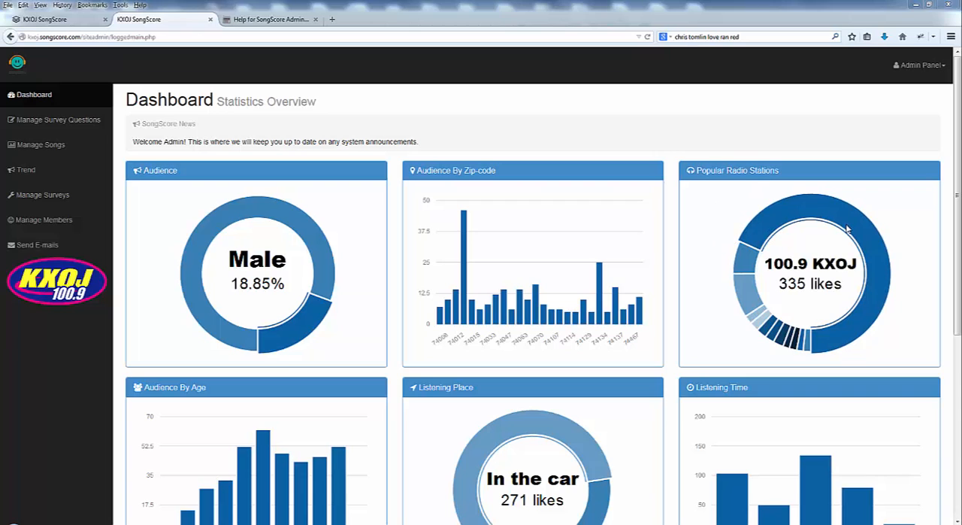
mouse_move(463, 218)
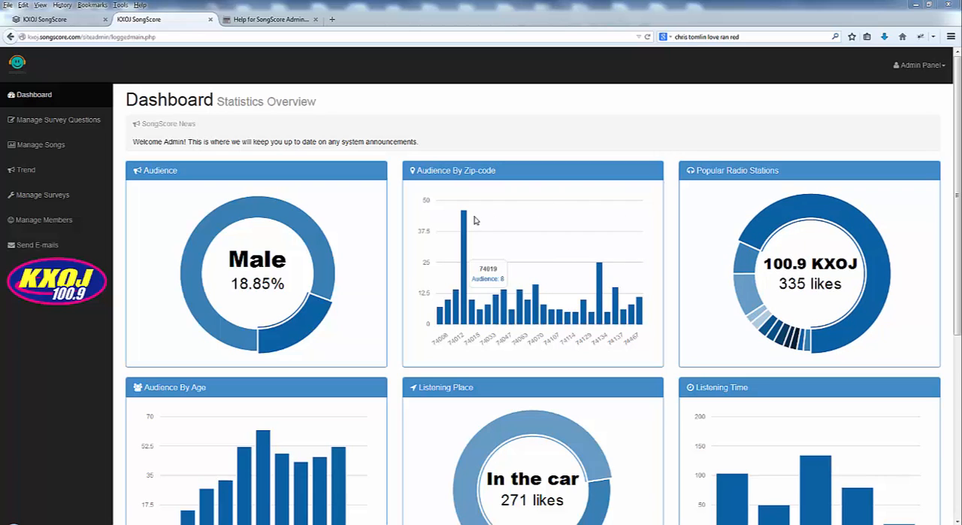
mouse_move(609, 315)
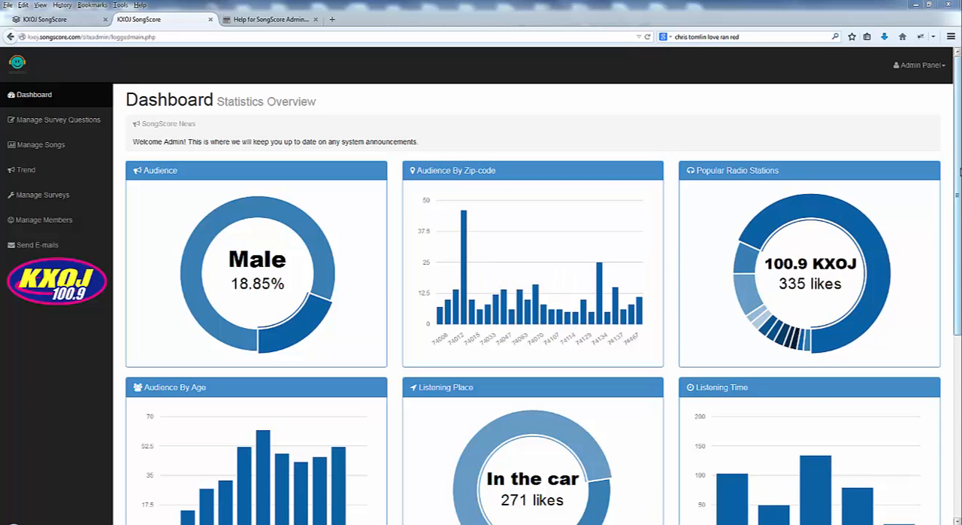
Go to Manage Surveys, start Add New, then return to the list of five survey records.
scroll(down, 3)
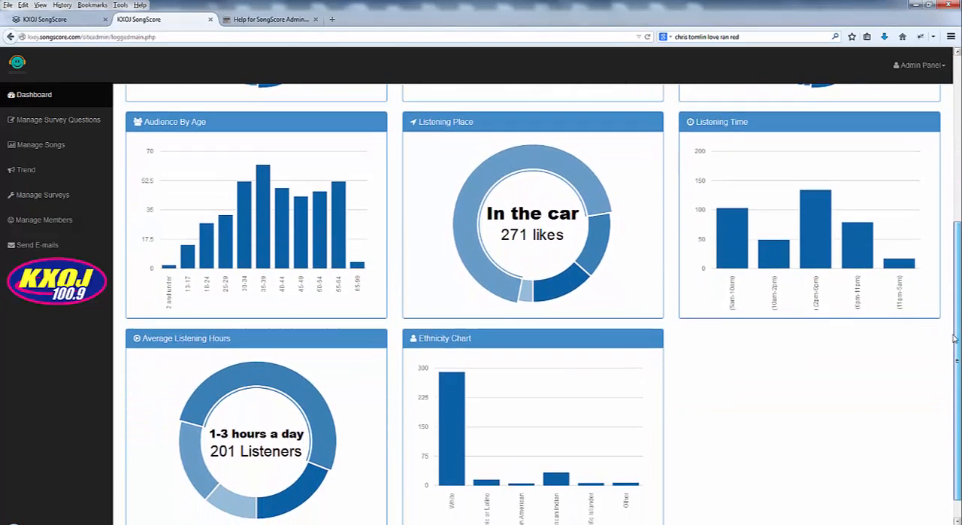
scroll(up, 3)
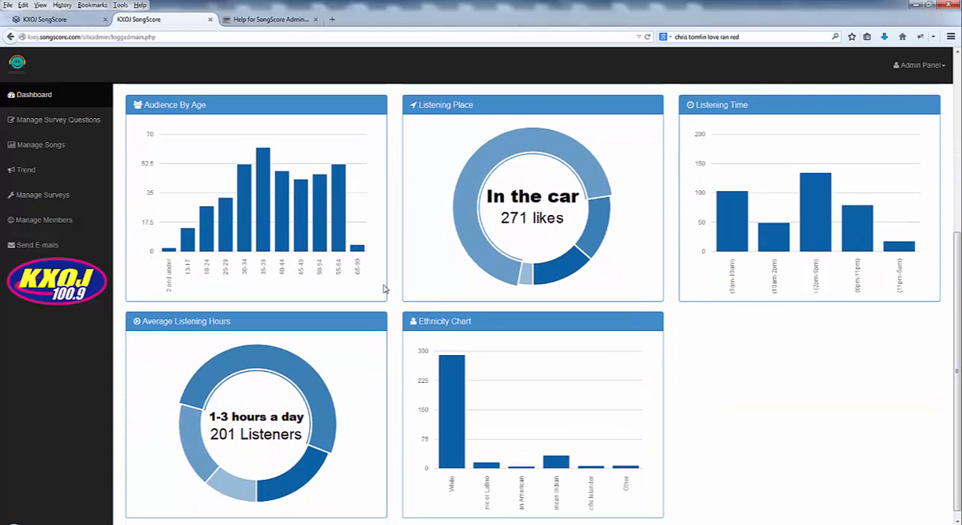
mouse_move(262, 178)
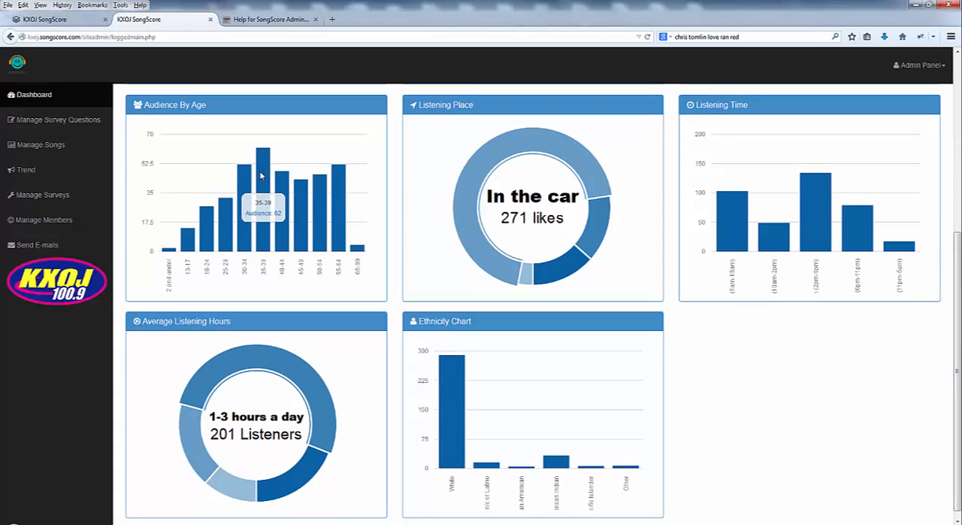
mouse_move(496, 198)
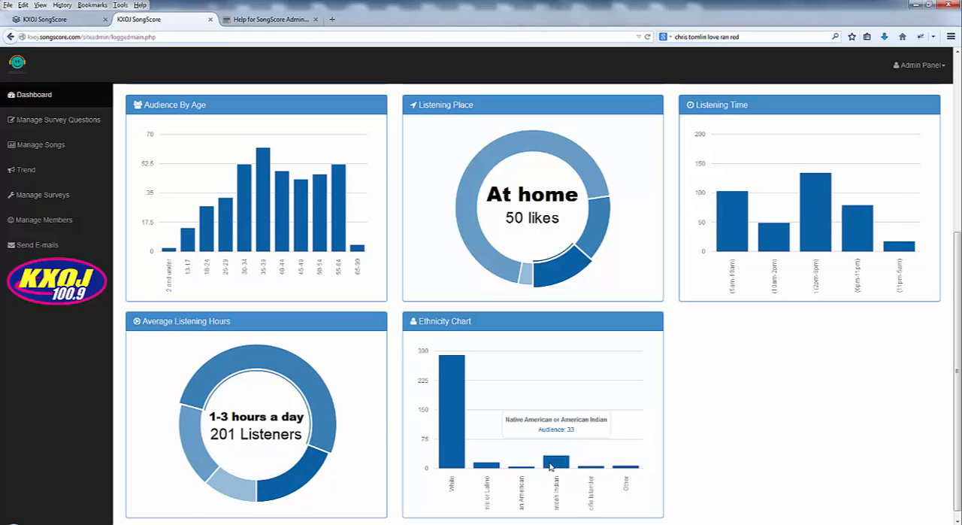
mouse_move(192, 409)
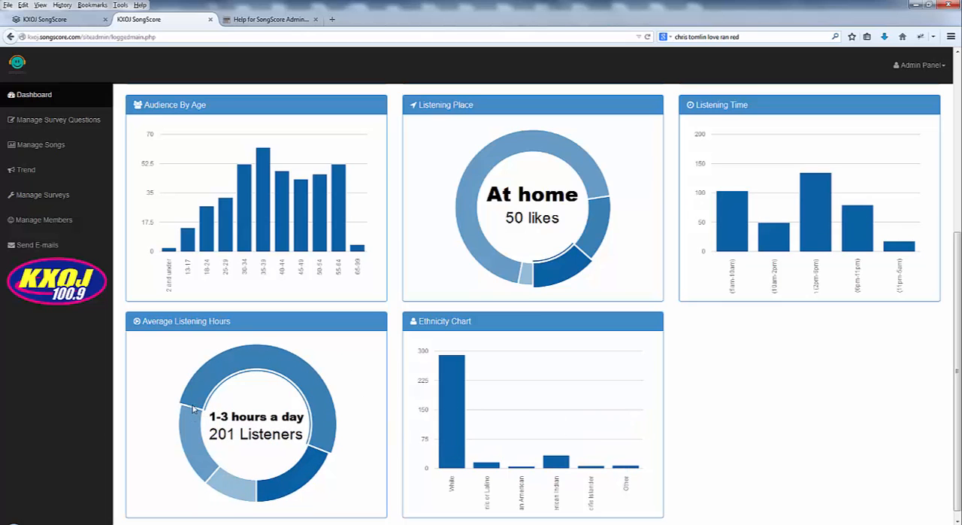
mouse_move(941, 346)
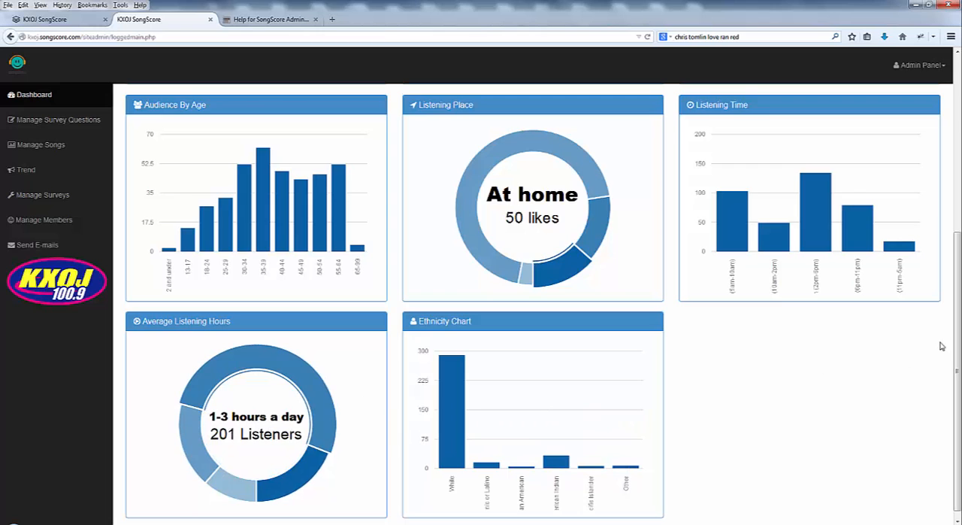
scroll(up, 3)
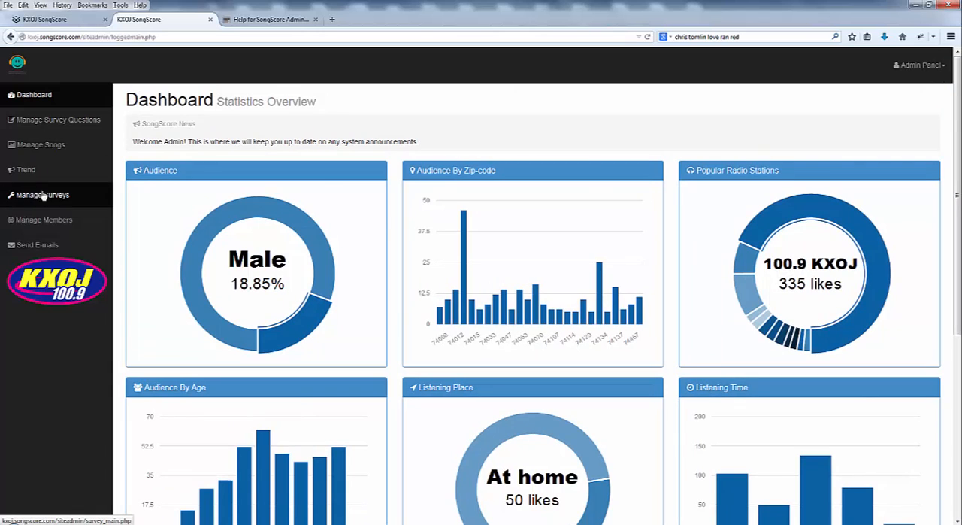
click(42, 195)
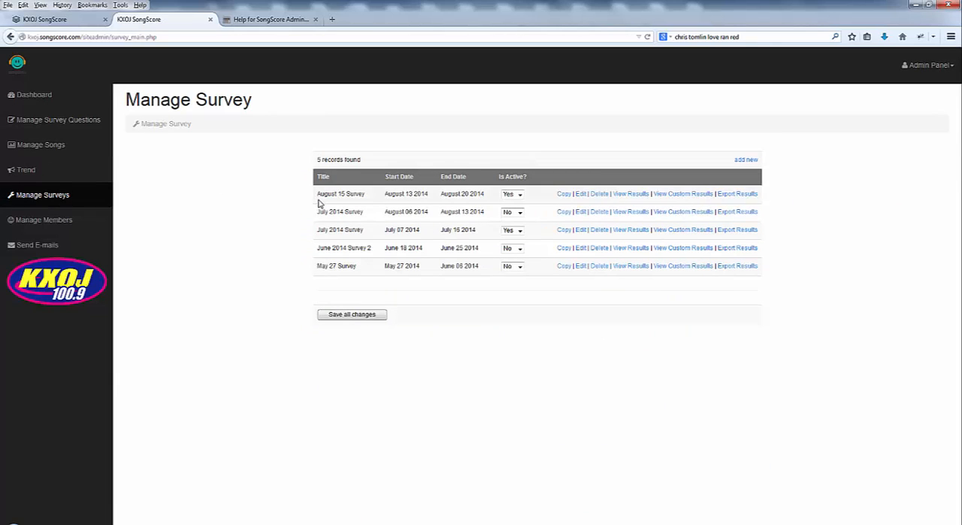
mouse_move(42, 196)
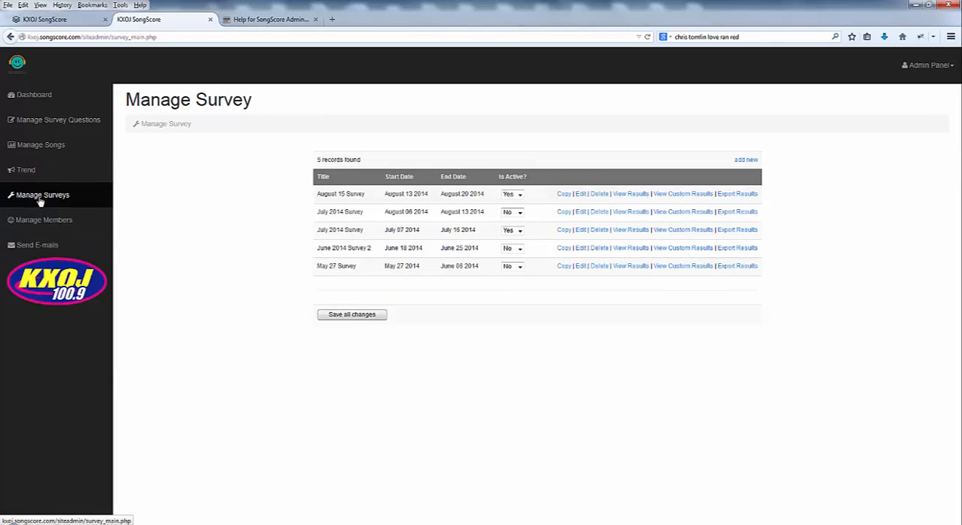
mouse_move(712, 171)
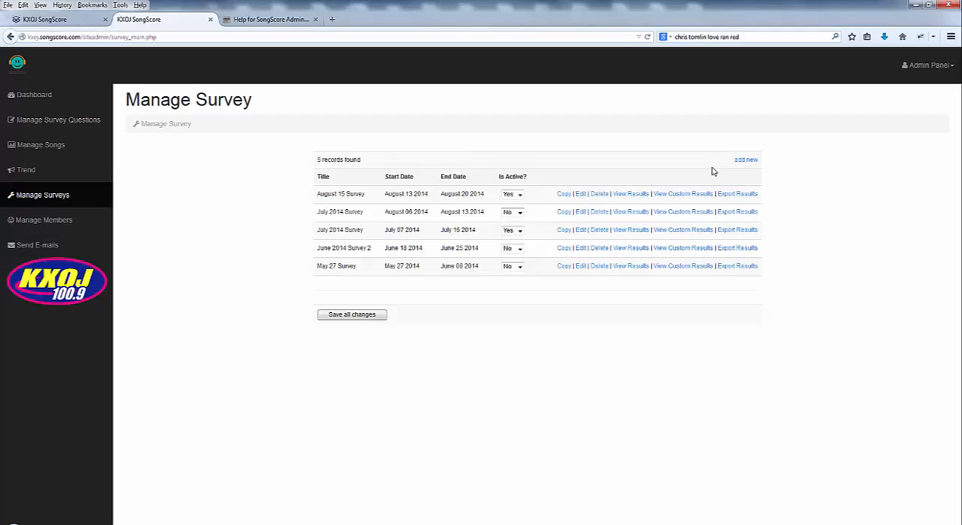
click(746, 160)
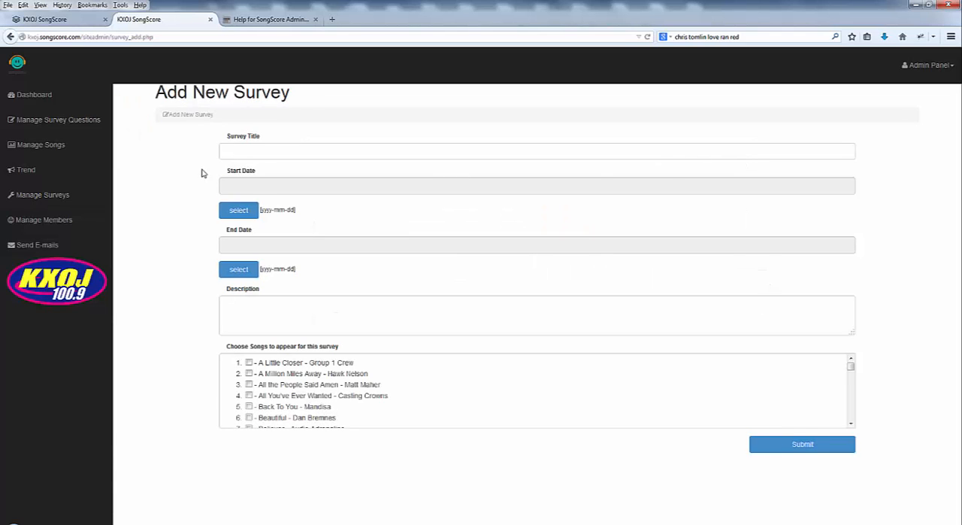
click(43, 196)
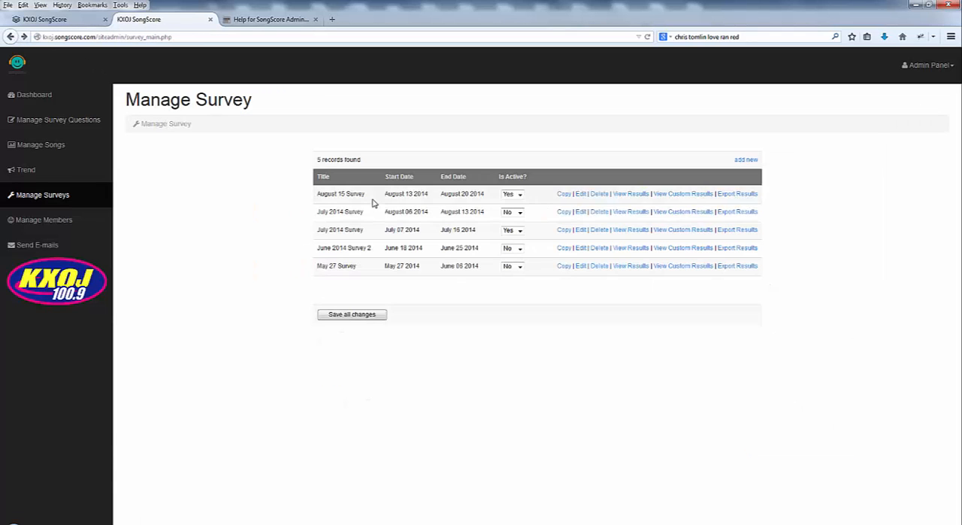
mouse_move(598, 204)
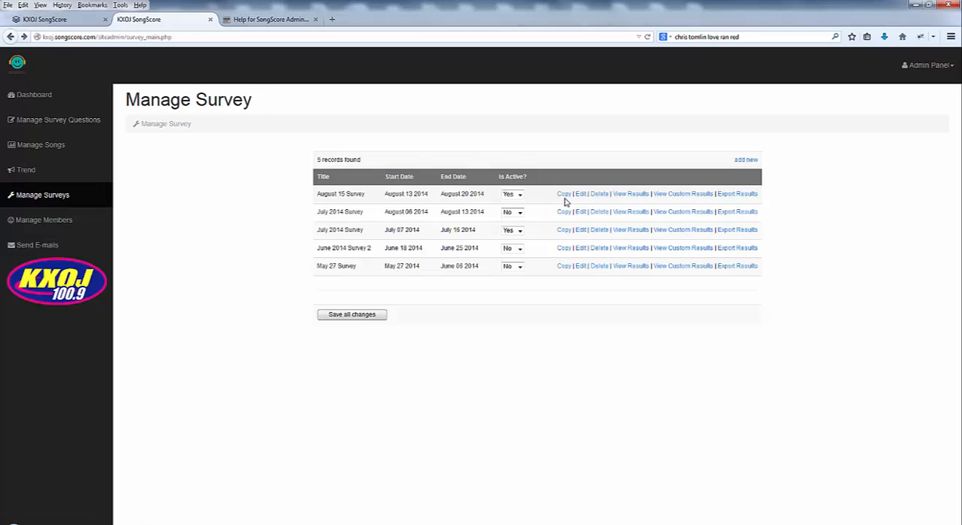
Copy the August 15 Survey and retitle it September 1 Survey.
click(580, 193)
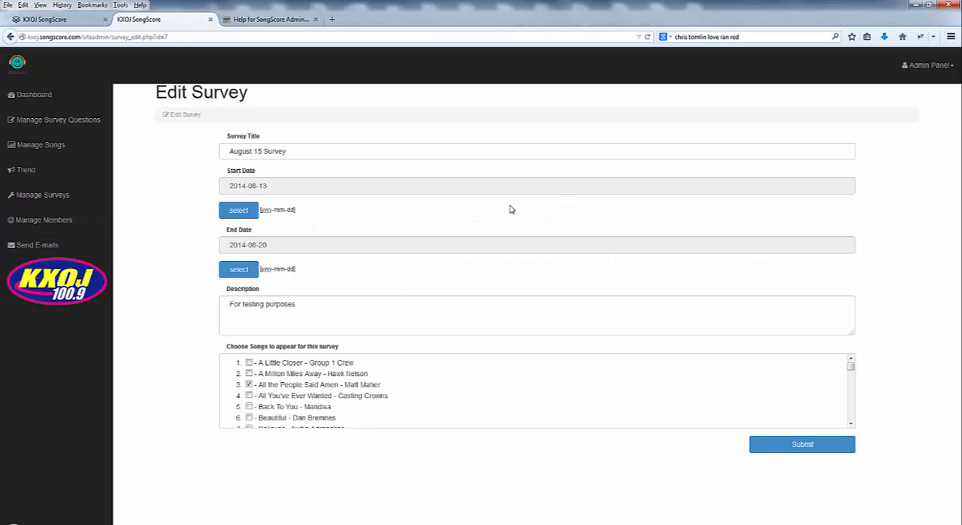
double_click(269, 150)
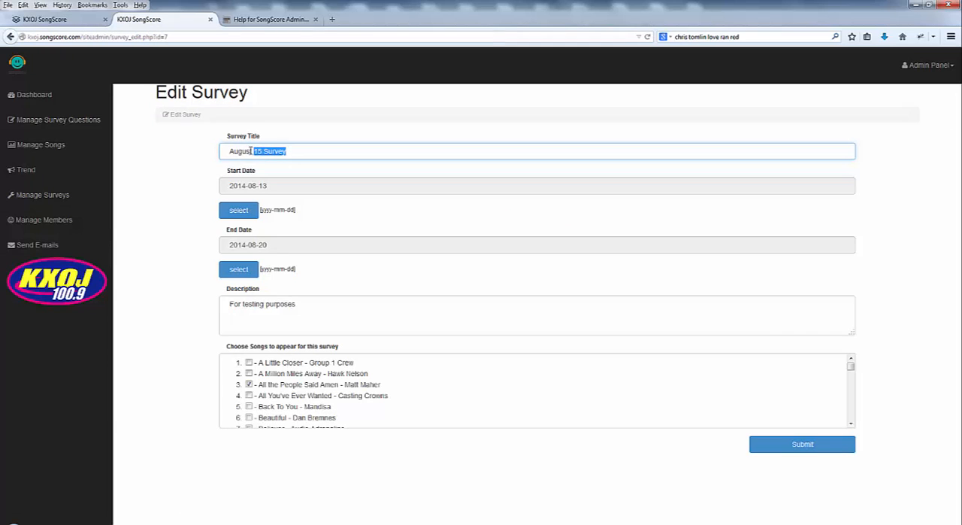
text(September)
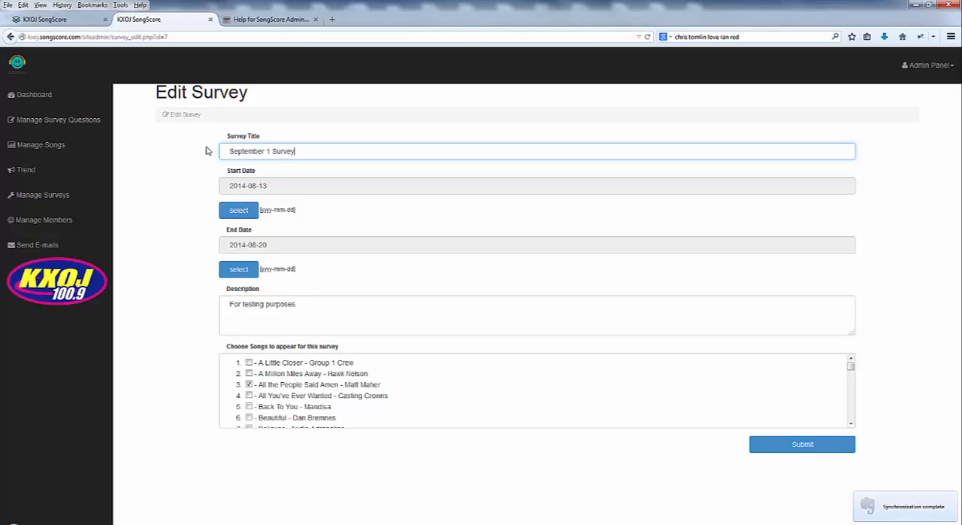
Set the survey's start date to the 1st and end date to the 7th of September 2014 from the calendars.
click(237, 211)
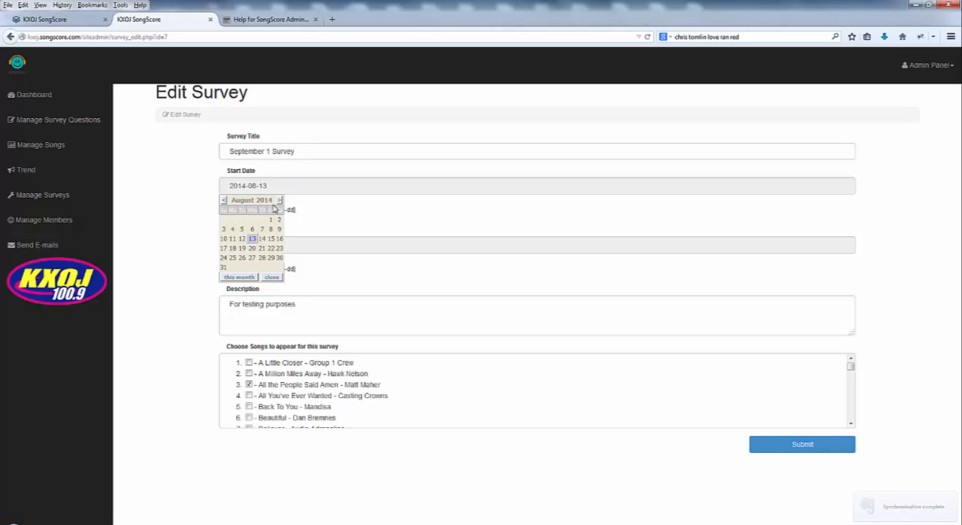
click(270, 219)
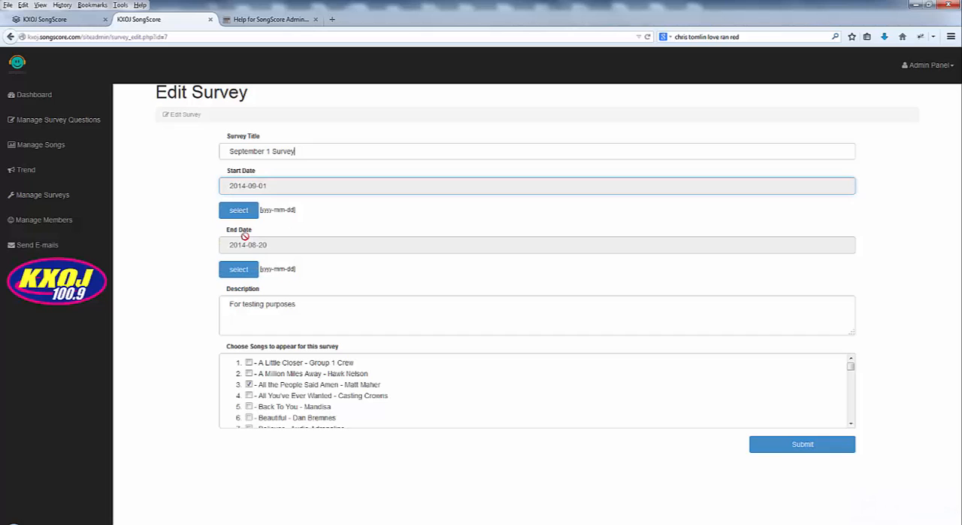
click(238, 268)
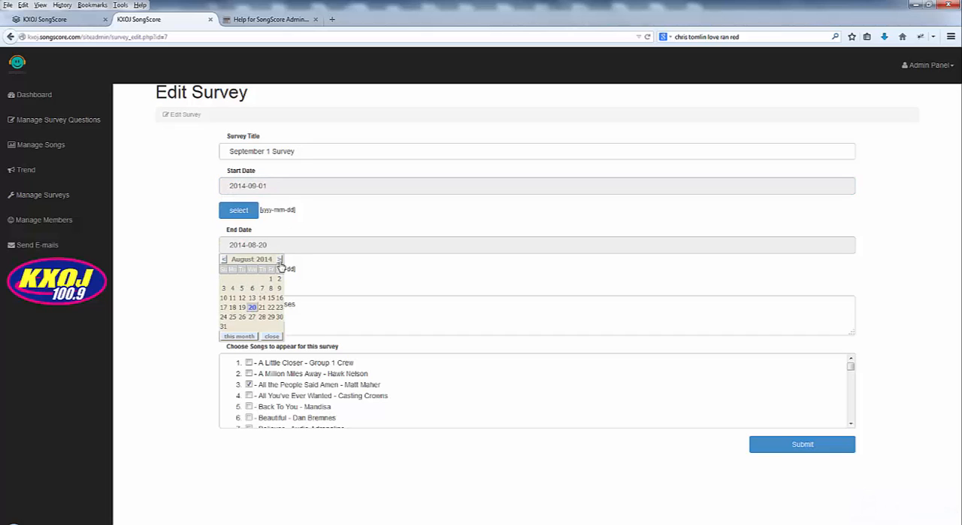
click(279, 258)
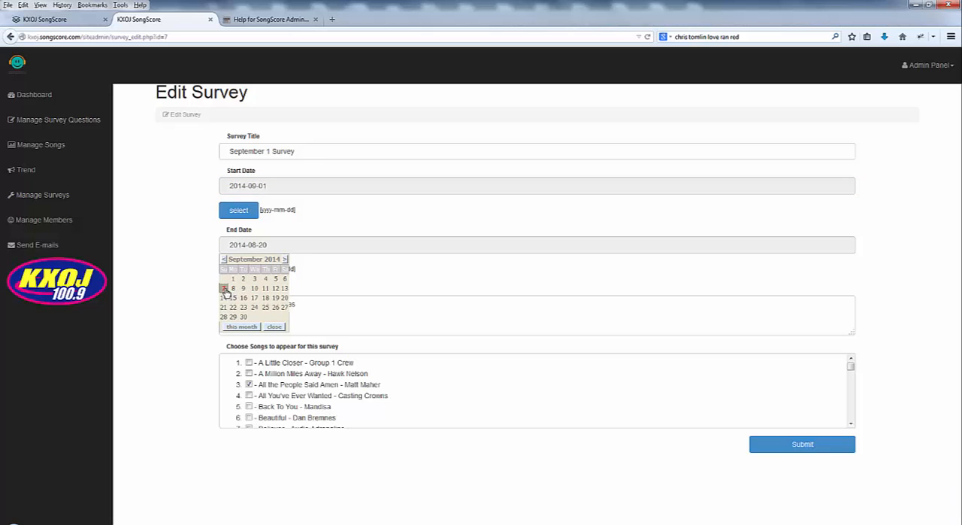
click(221, 289)
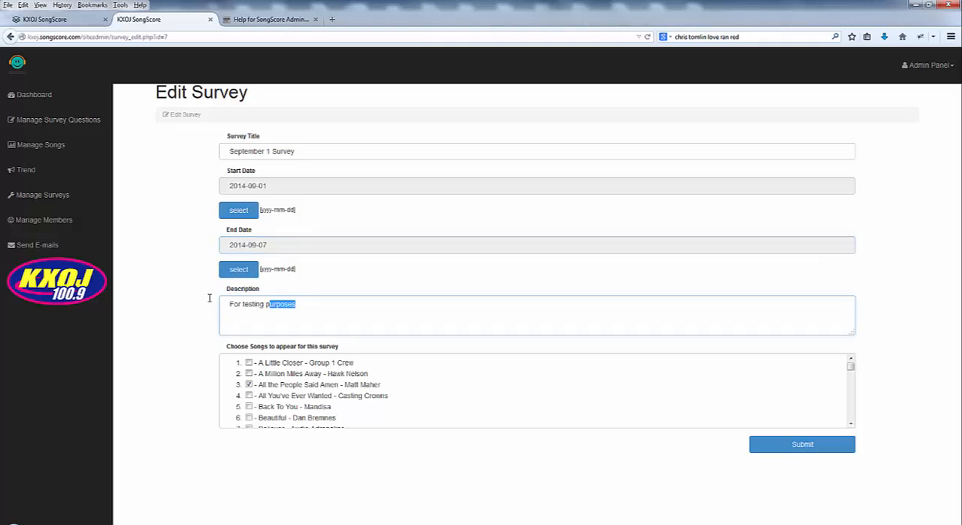
Enter the description 'This is a sample survey'.
text(This i)
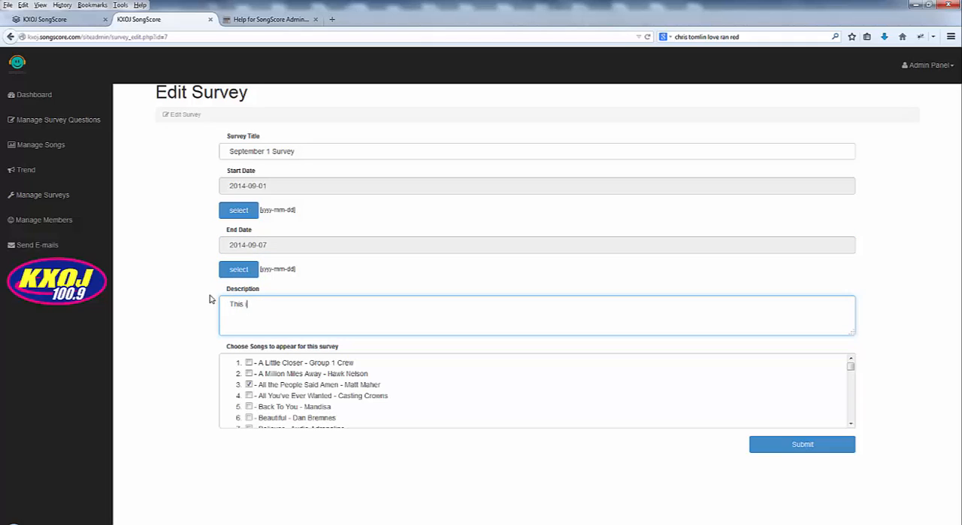
text(is a sample s)
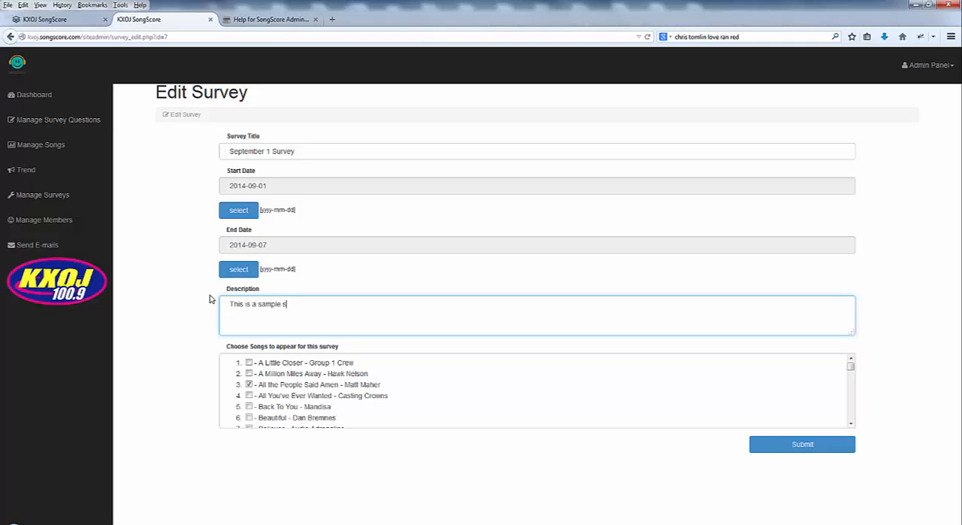
text(urvey)
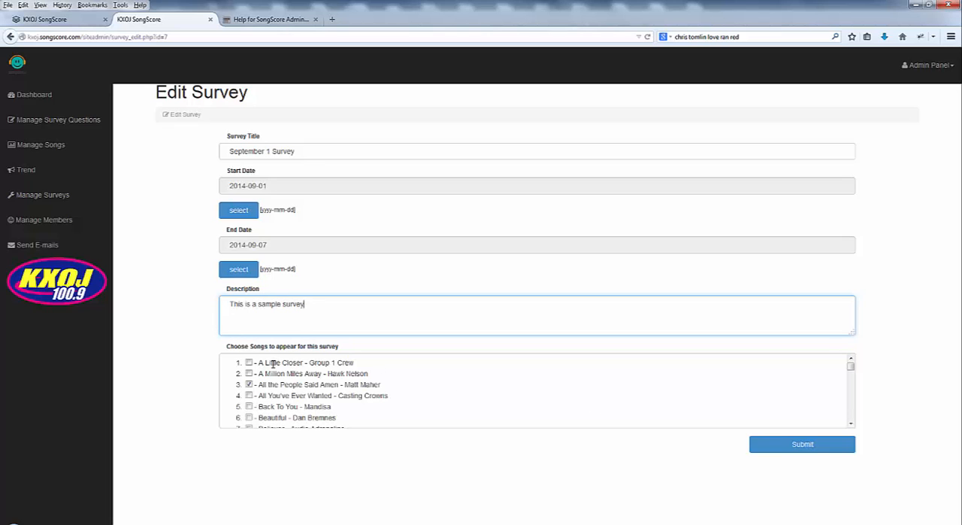
Tick You Carry Me, Overwhelmed and Shake in Choose Songs and submit the survey.
scroll(down, 3)
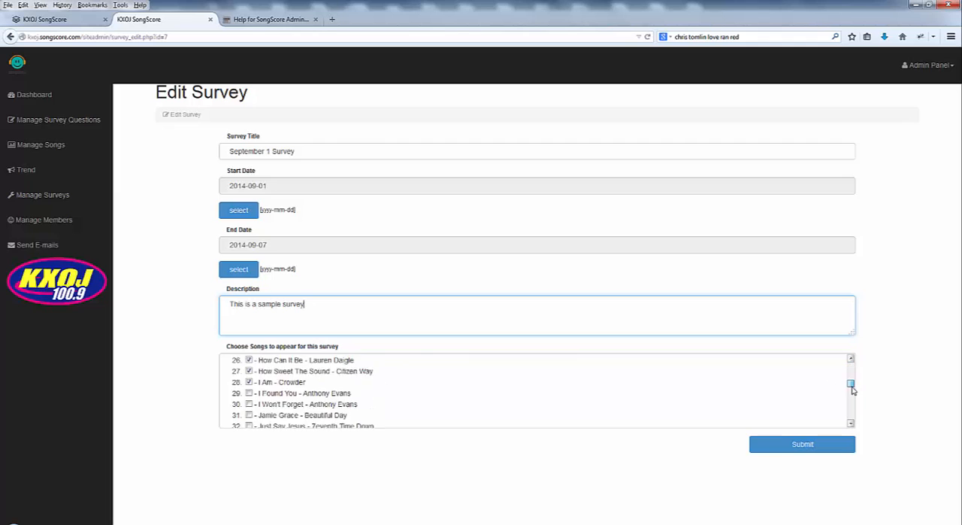
scroll(down, 3)
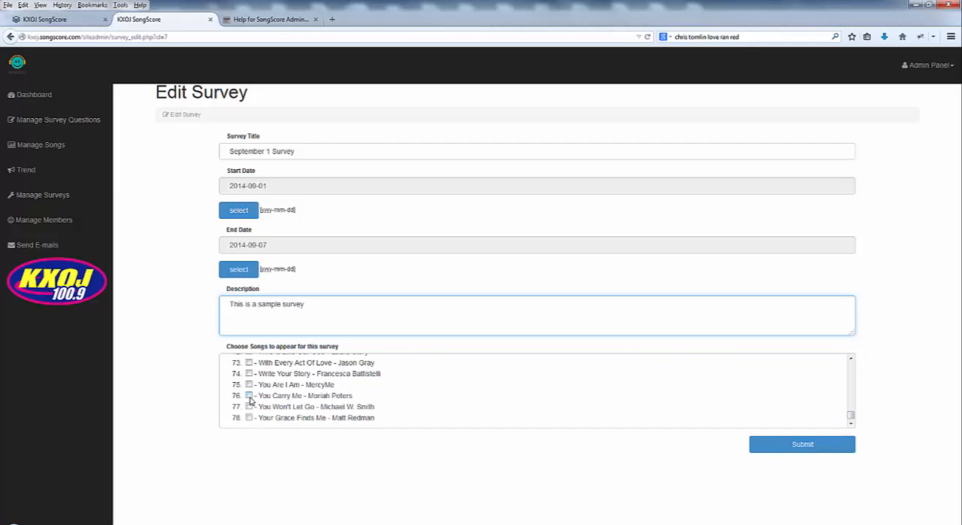
click(250, 393)
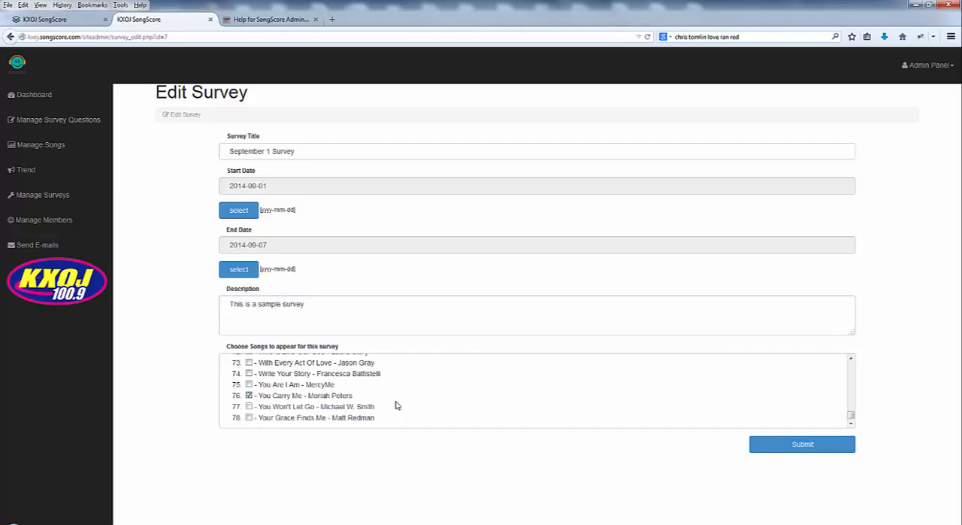
scroll(up, 3)
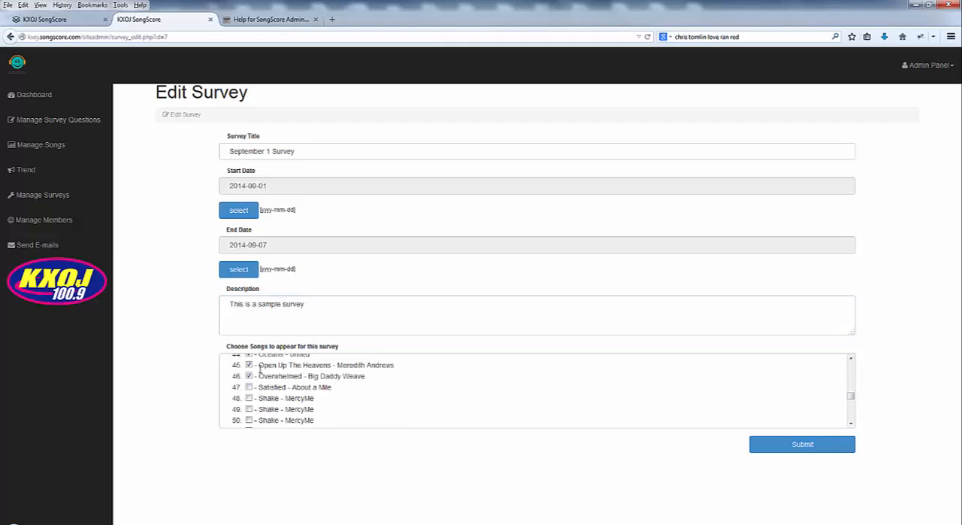
click(250, 376)
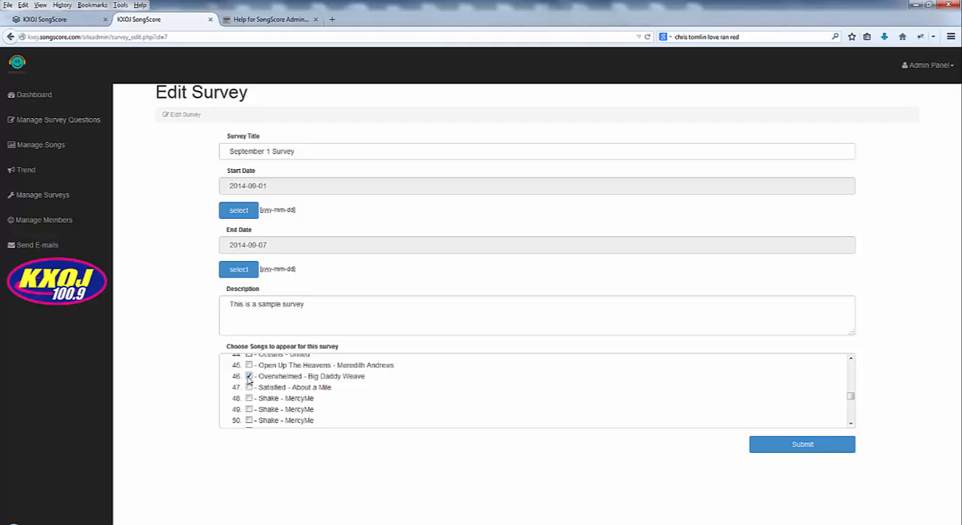
click(249, 397)
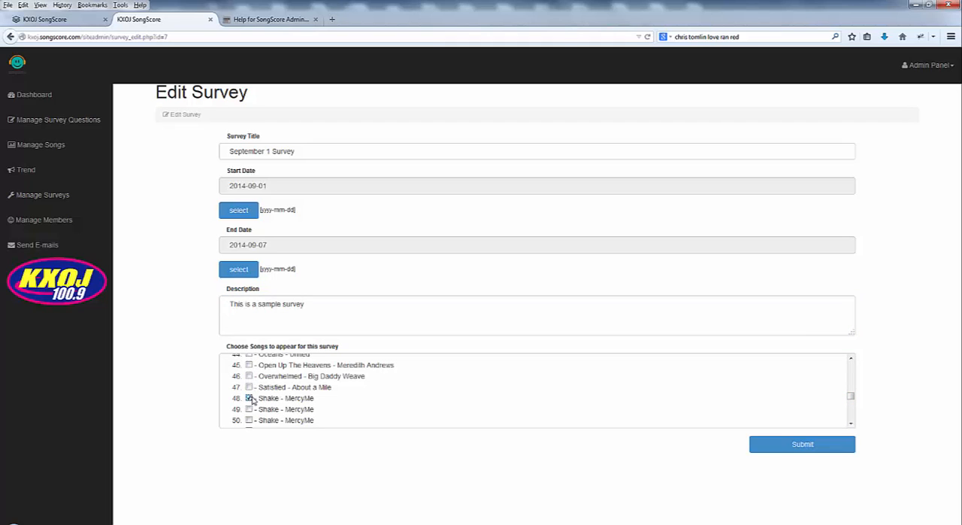
click(801, 444)
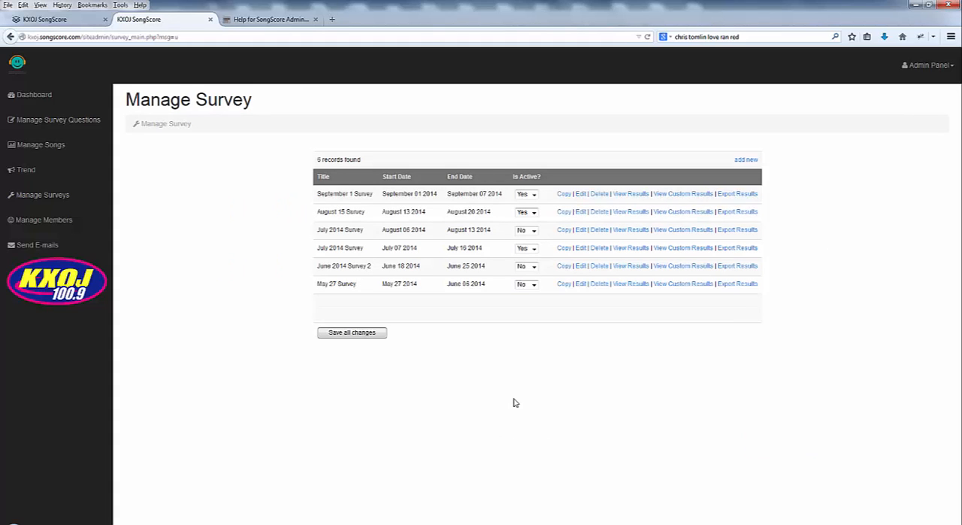
mouse_move(346, 192)
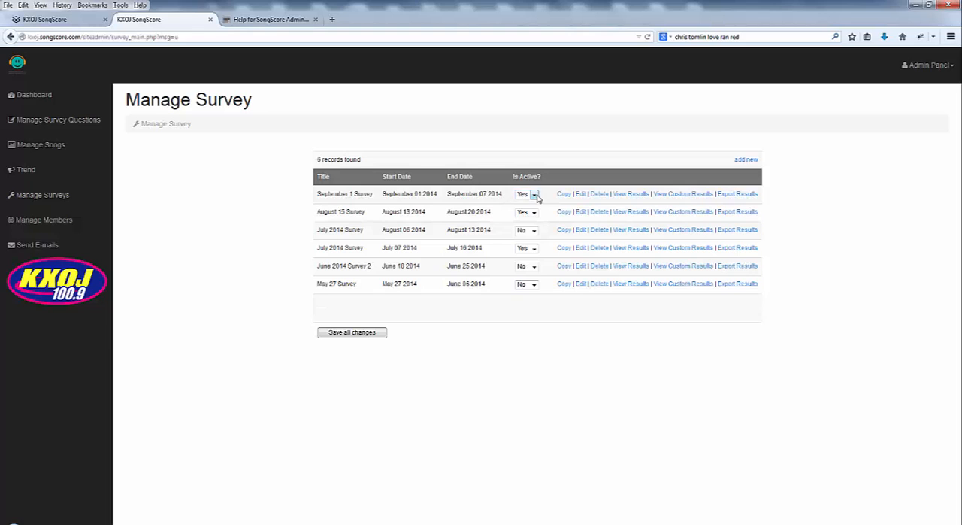
Set September 1 Survey and Jun 2014 Survey's Is Active? to No and save all changes.
click(527, 192)
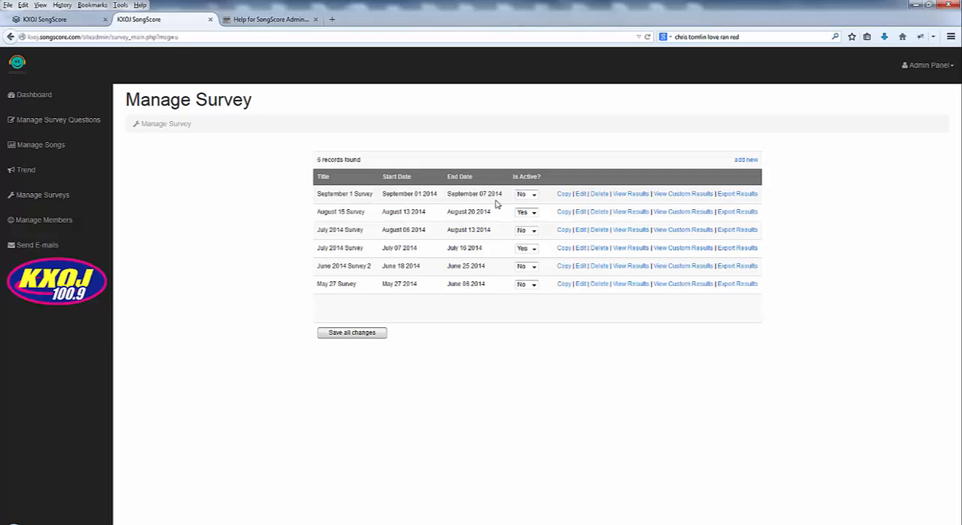
mouse_move(547, 382)
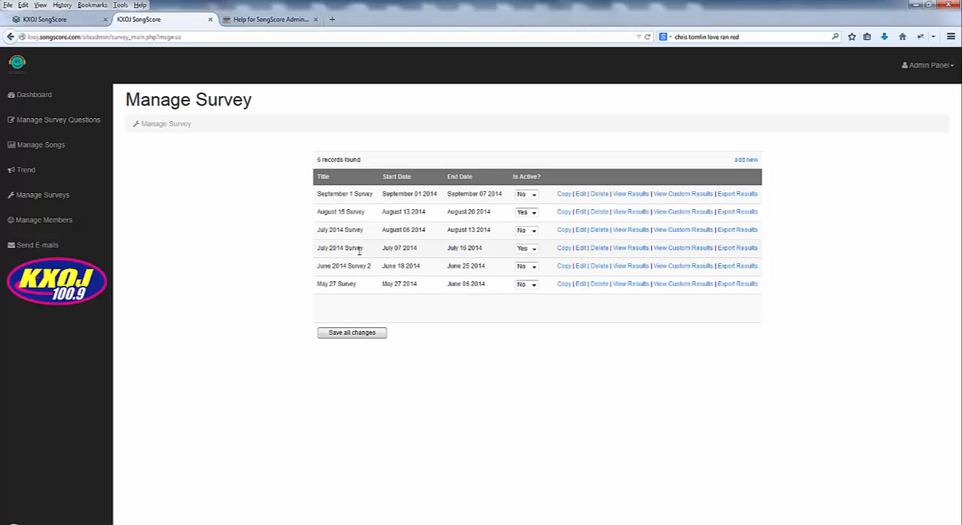
click(526, 246)
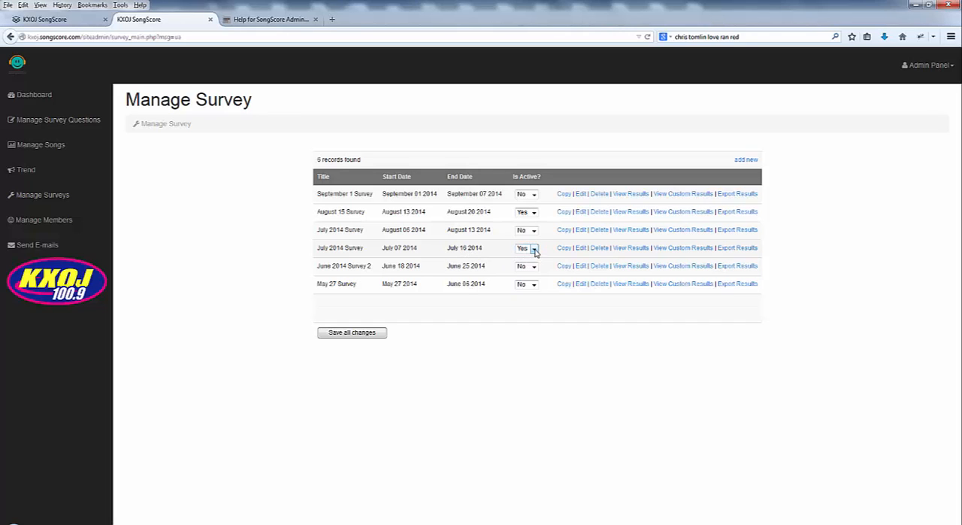
click(527, 247)
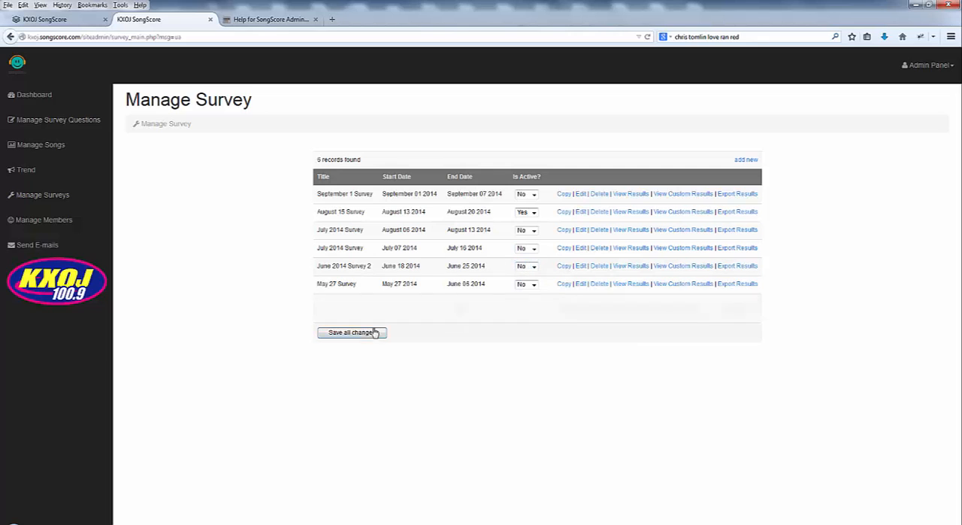
mouse_move(628, 338)
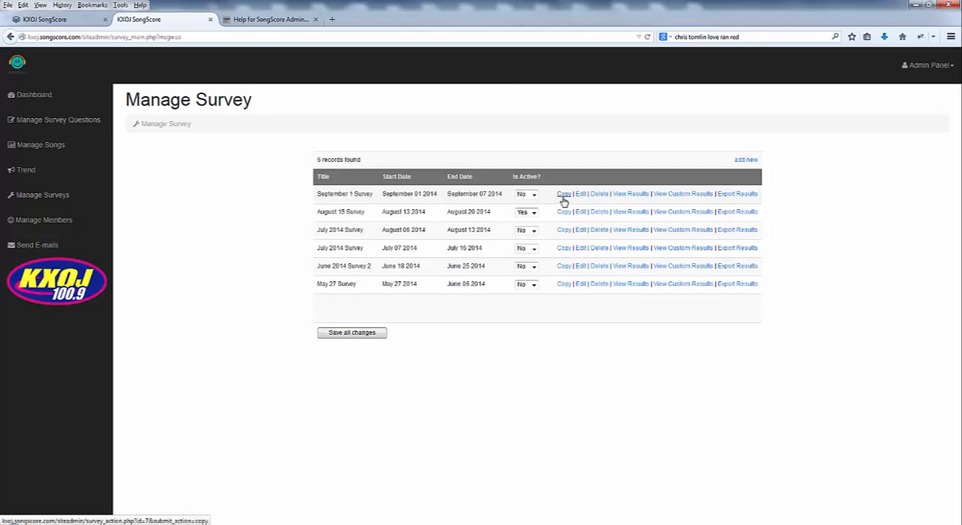
mouse_move(737, 192)
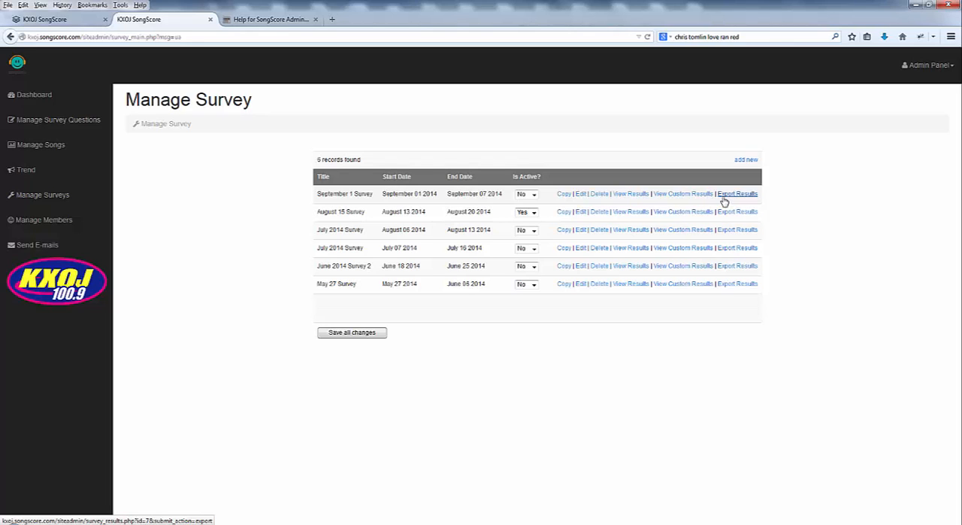
mouse_move(632, 211)
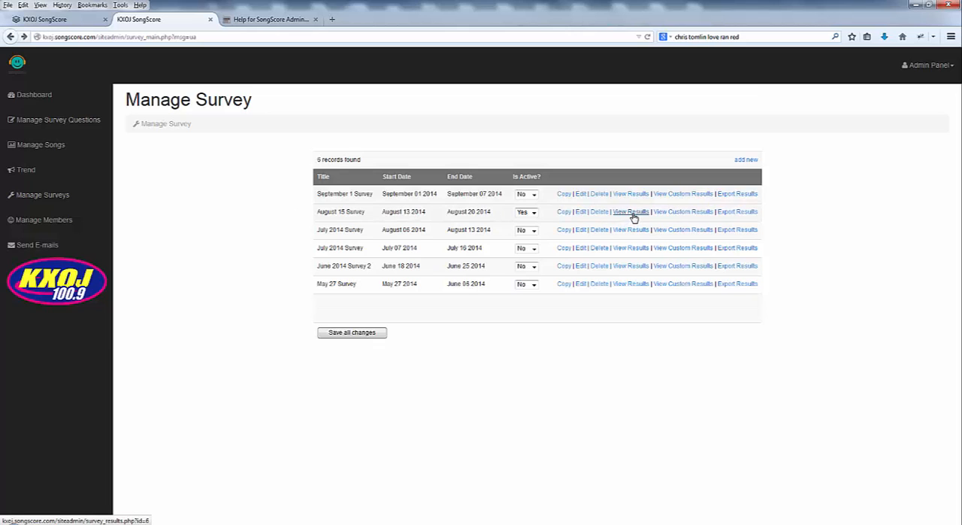
mouse_move(683, 210)
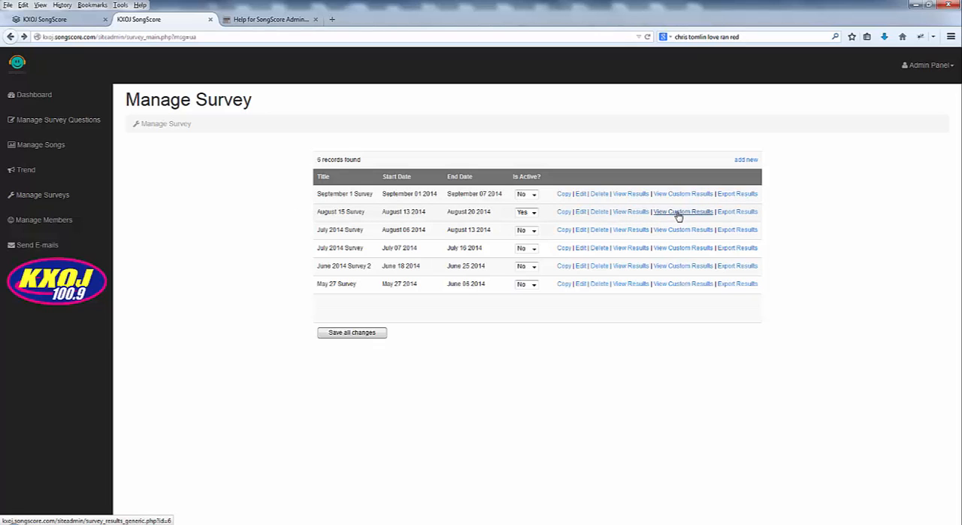
mouse_move(736, 210)
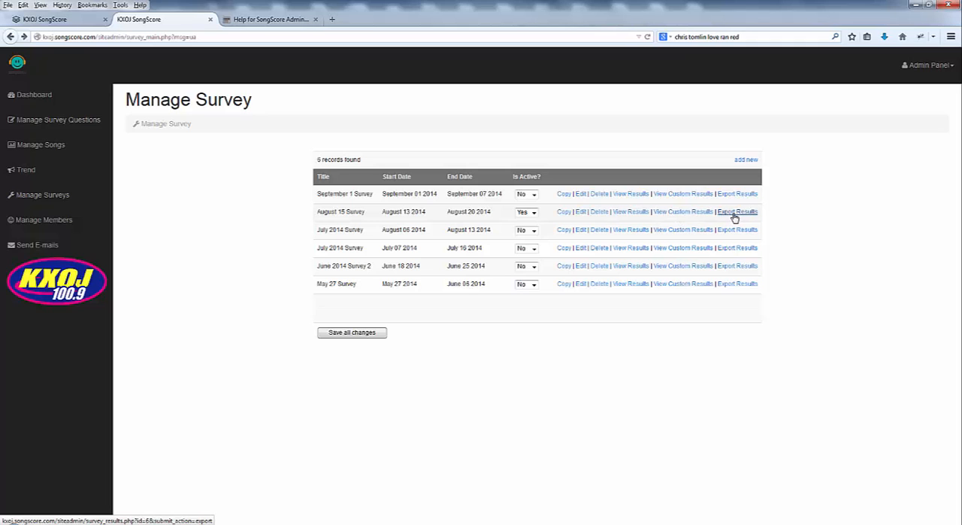
click(736, 210)
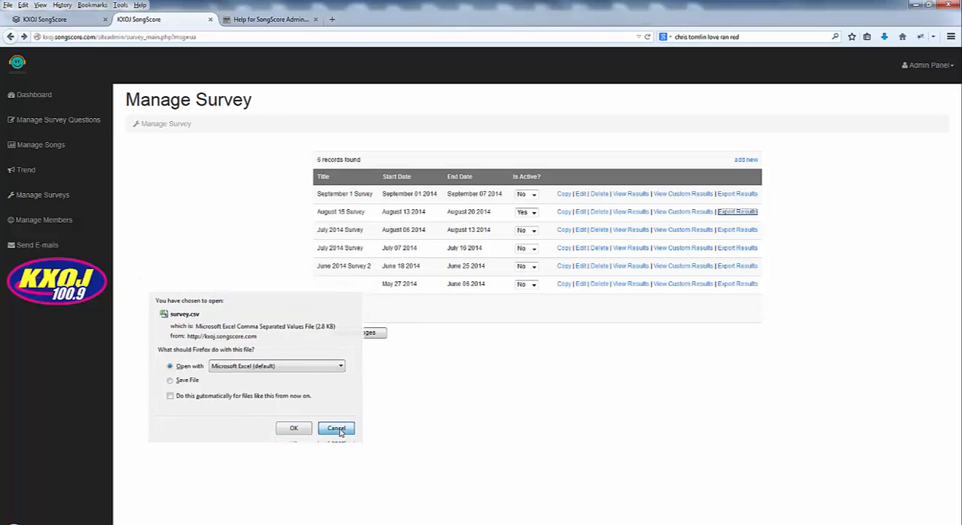
click(337, 427)
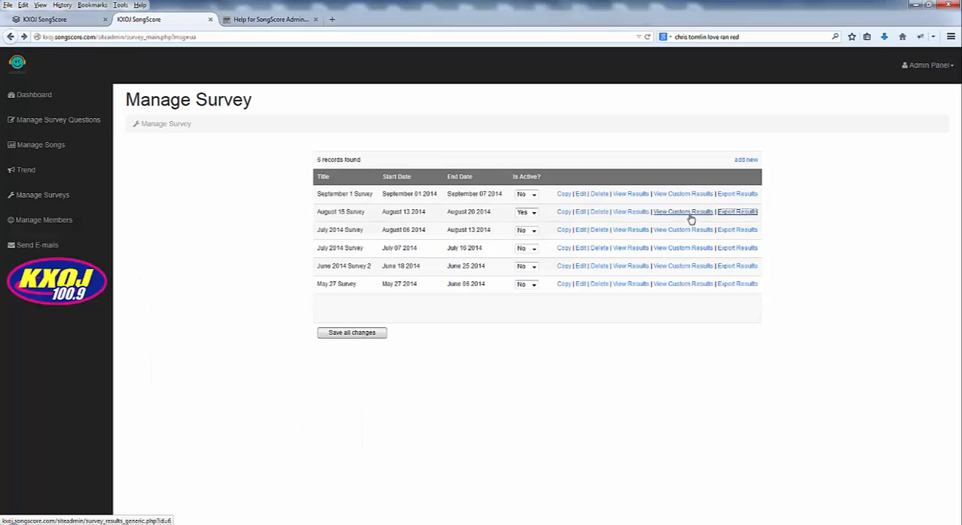
mouse_move(514, 373)
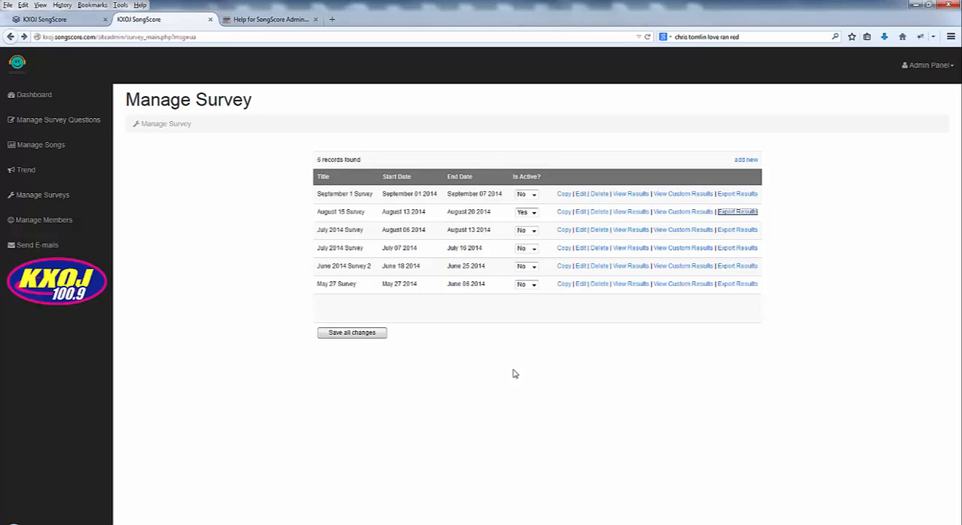
mouse_move(699, 221)
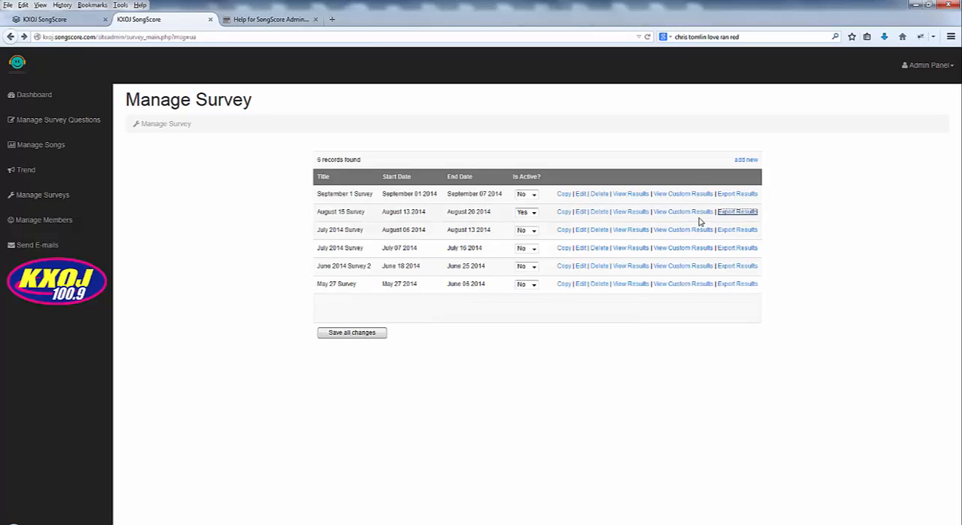
mouse_move(669, 219)
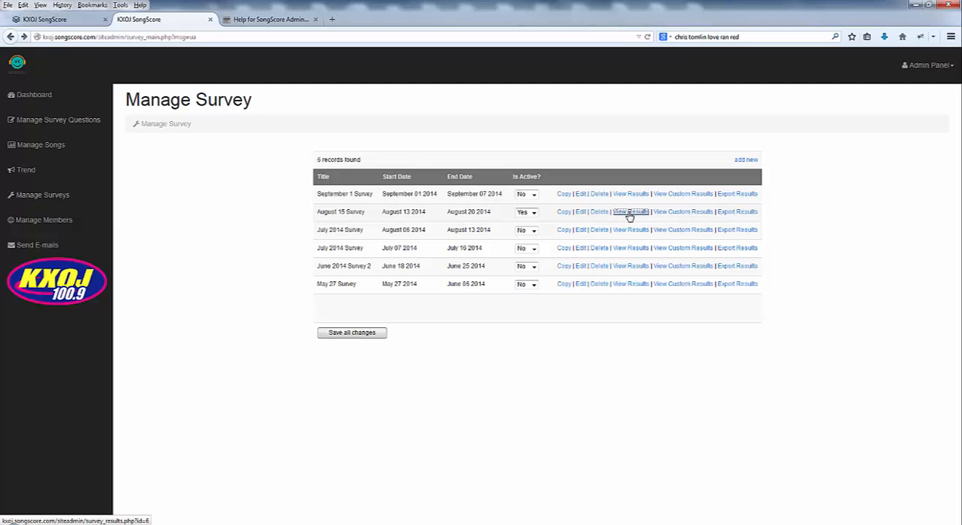
View the August 15 Survey results and bring the per-song ratings table into view.
click(630, 211)
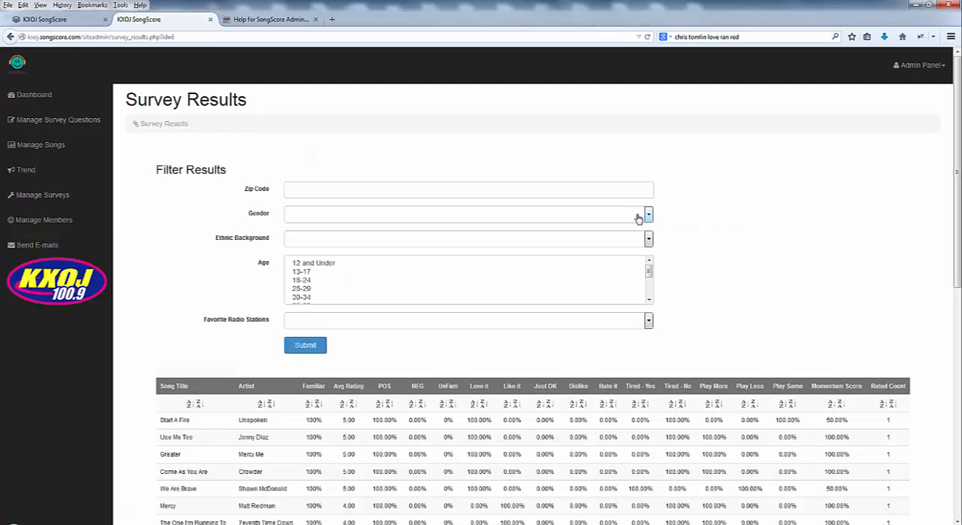
mouse_move(893, 224)
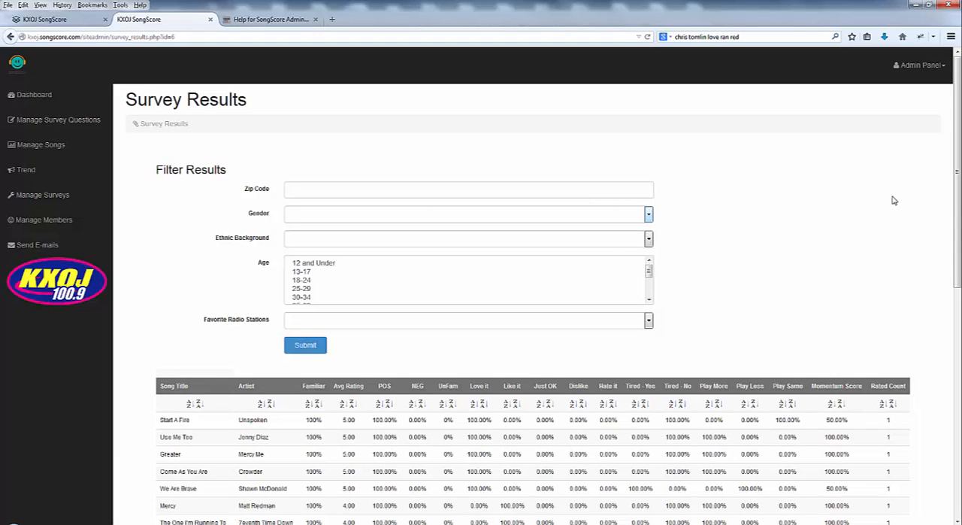
mouse_move(451, 304)
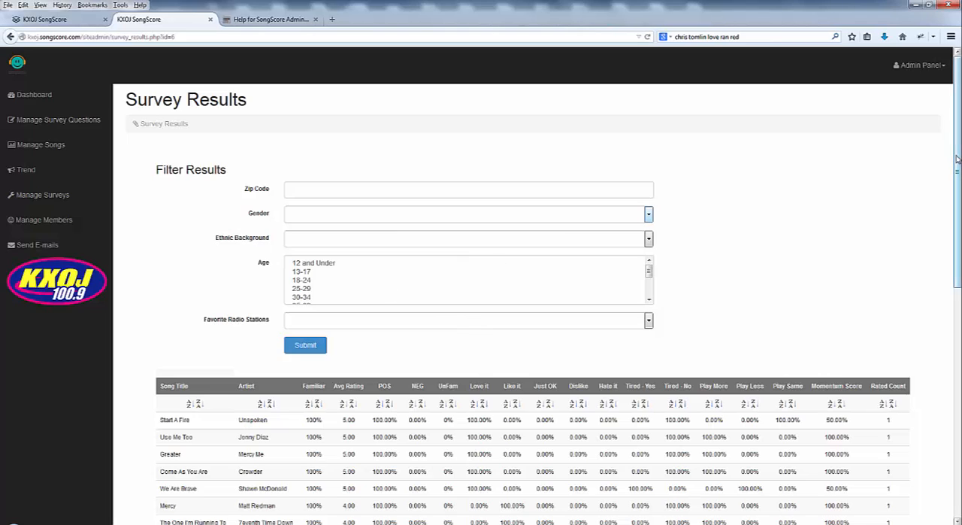
scroll(down, 3)
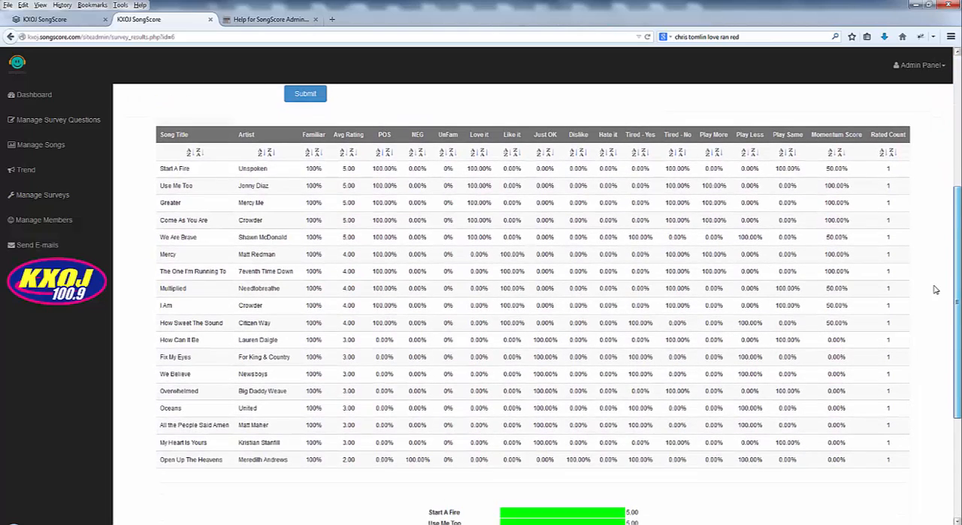
scroll(down, 3)
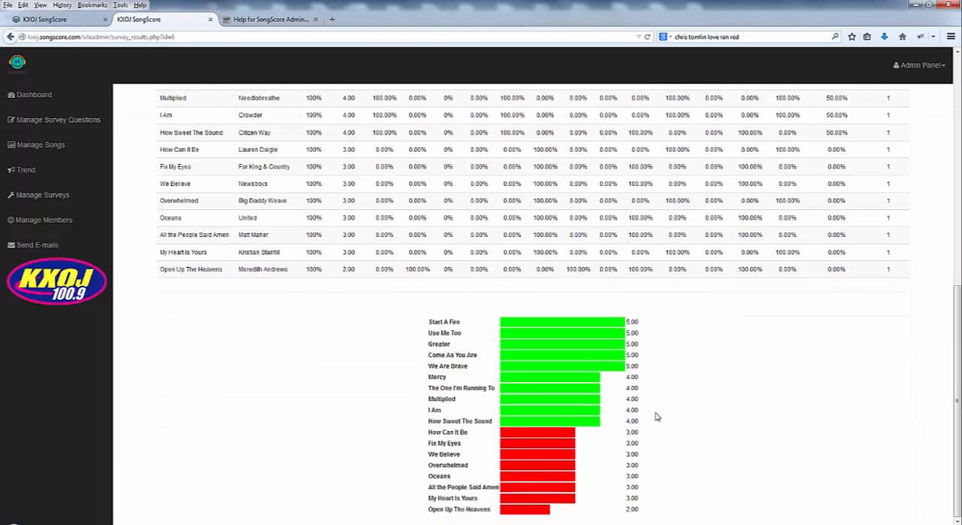
mouse_move(584, 347)
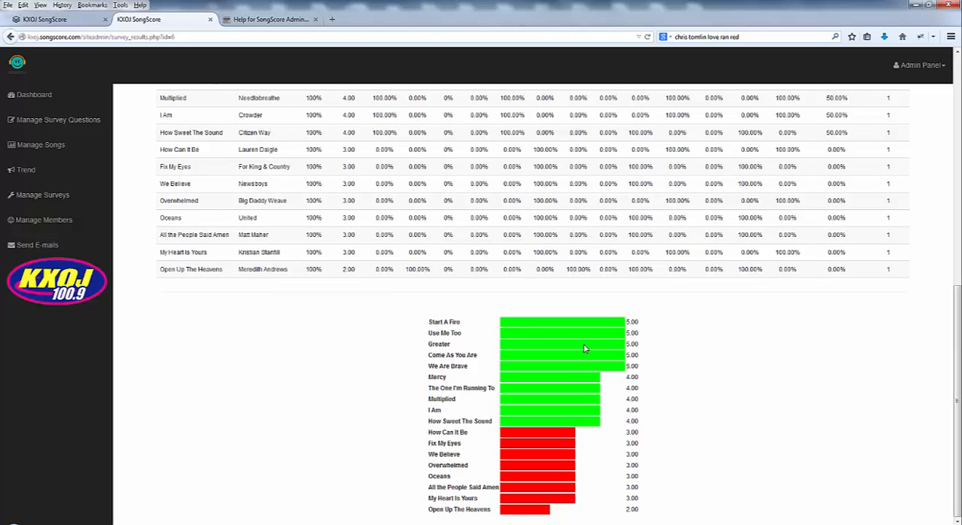
mouse_move(568, 332)
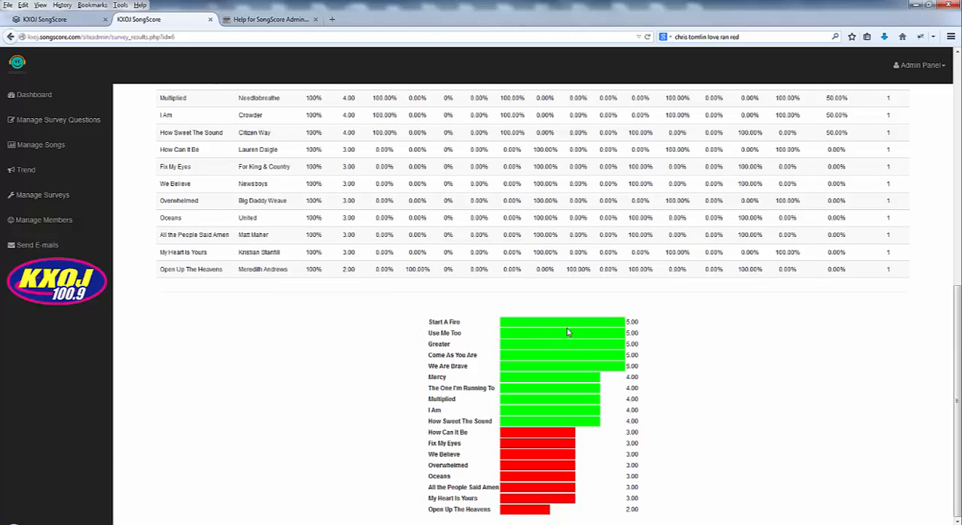
mouse_move(766, 309)
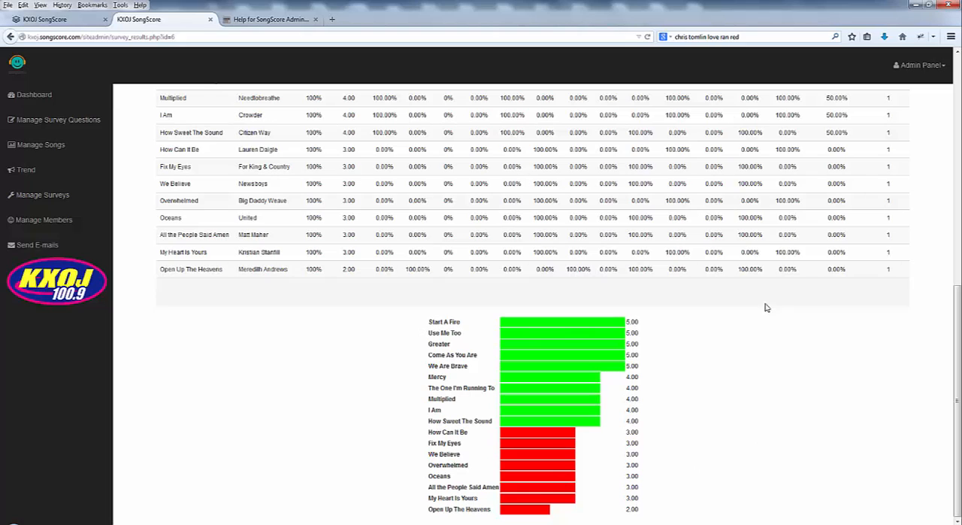
mouse_move(689, 345)
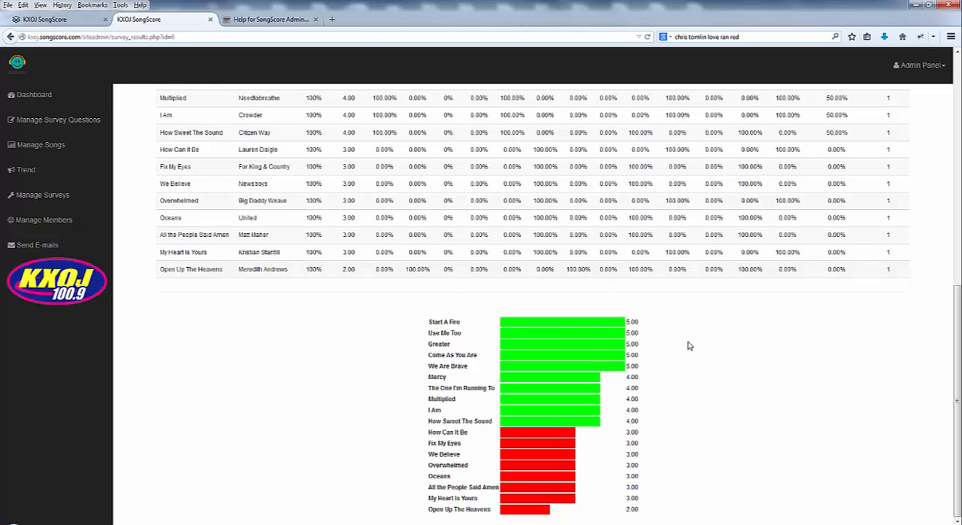
mouse_move(694, 398)
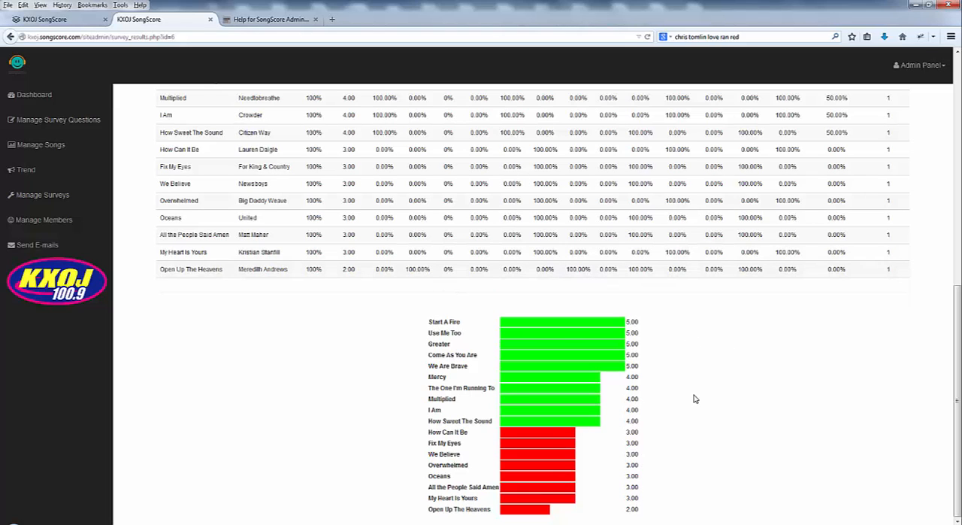
mouse_move(535, 393)
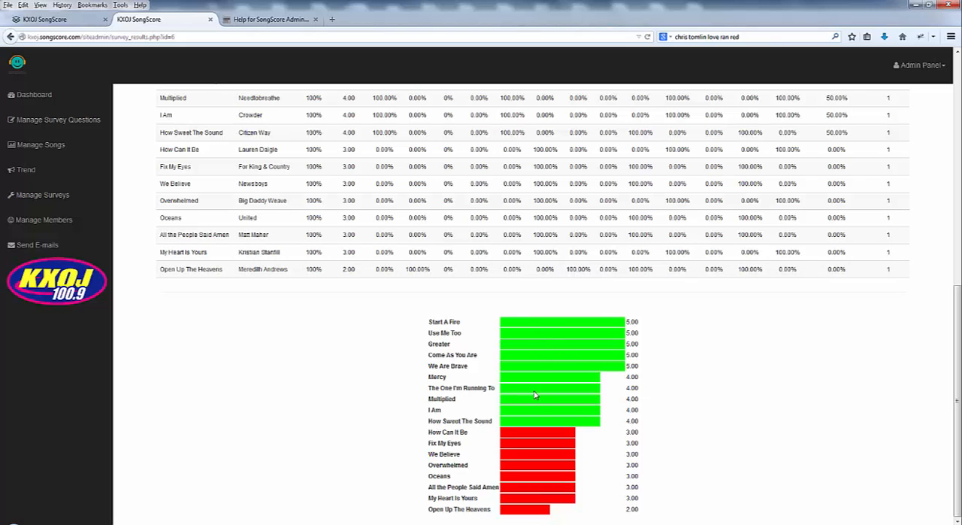
mouse_move(540, 424)
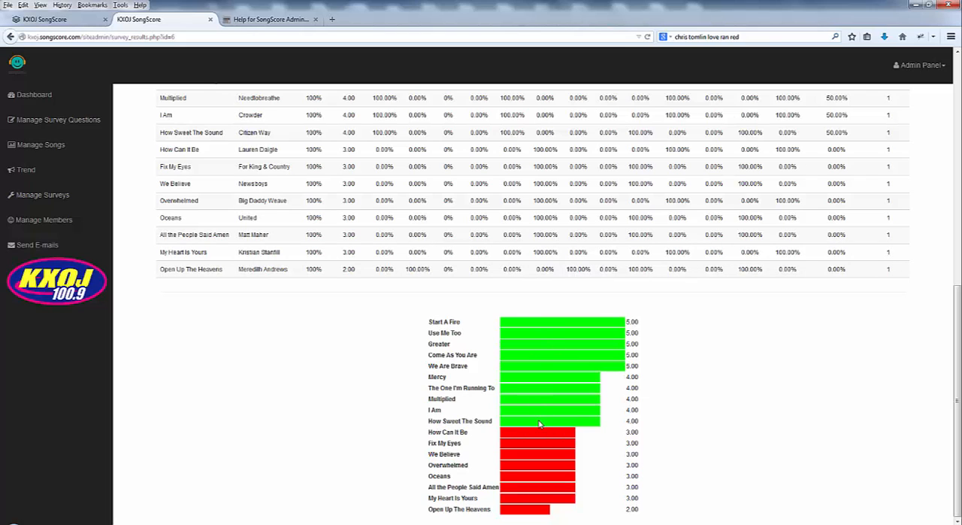
mouse_move(694, 433)
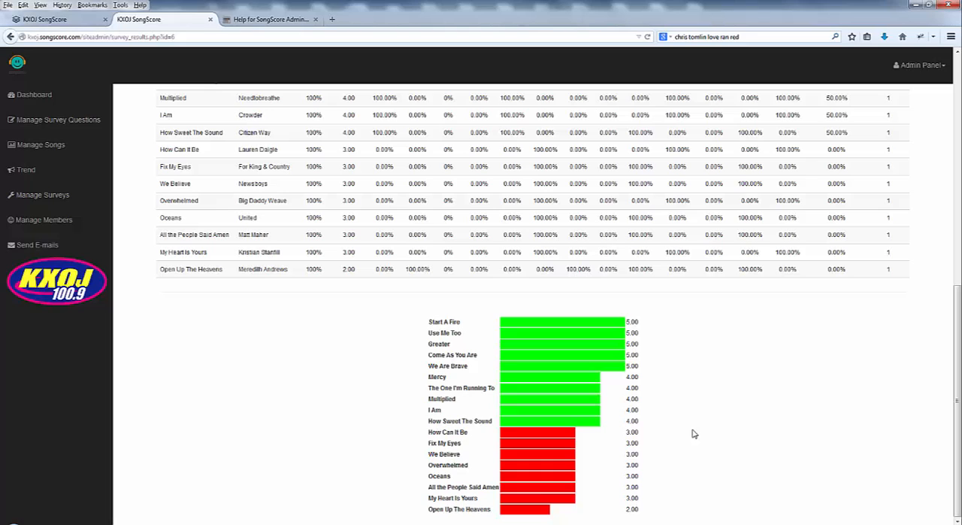
mouse_move(598, 426)
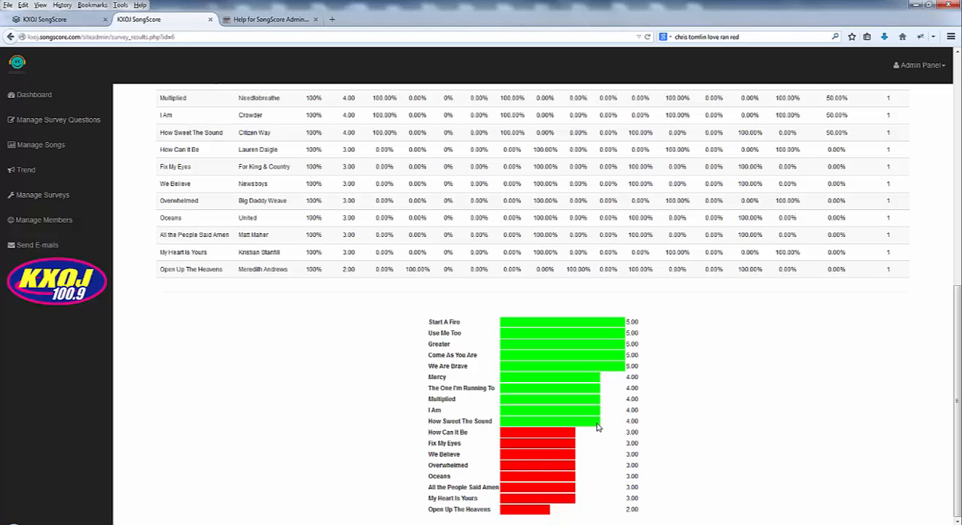
mouse_move(579, 415)
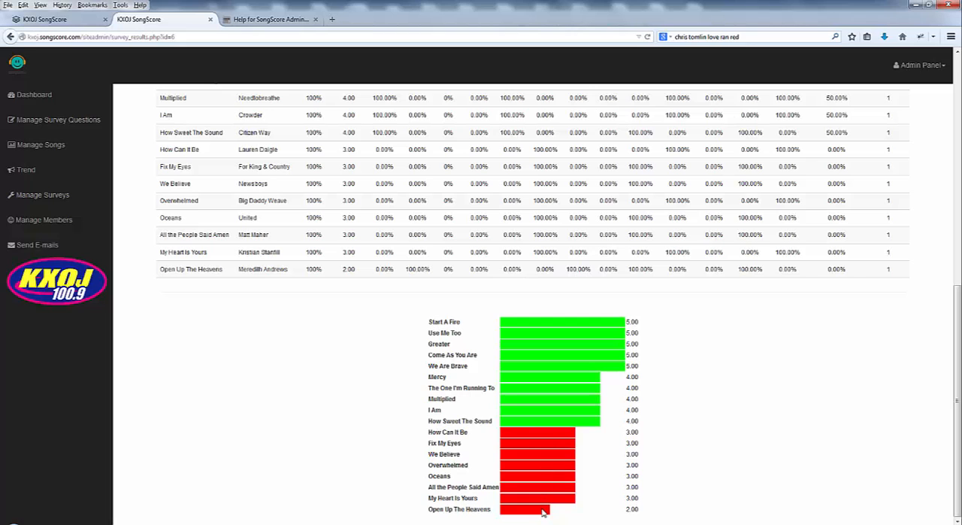
mouse_move(669, 430)
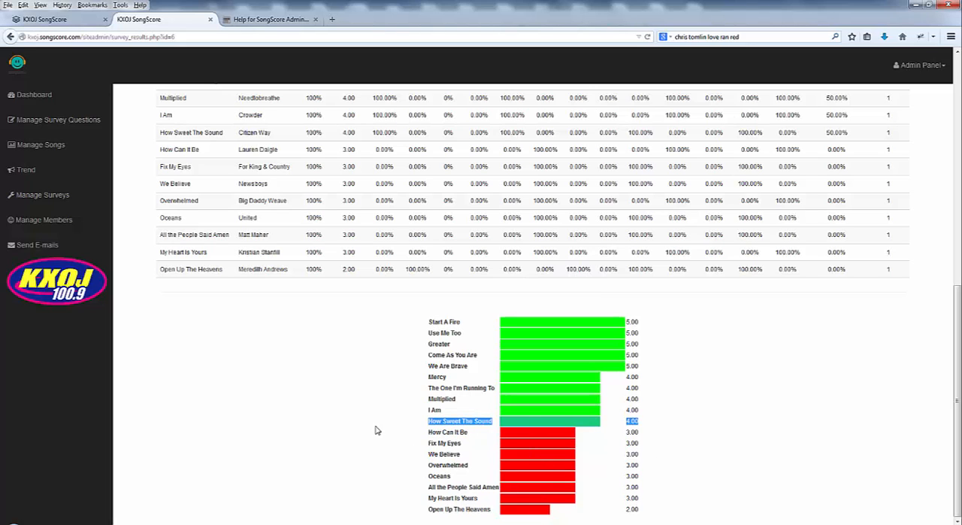
mouse_move(600, 325)
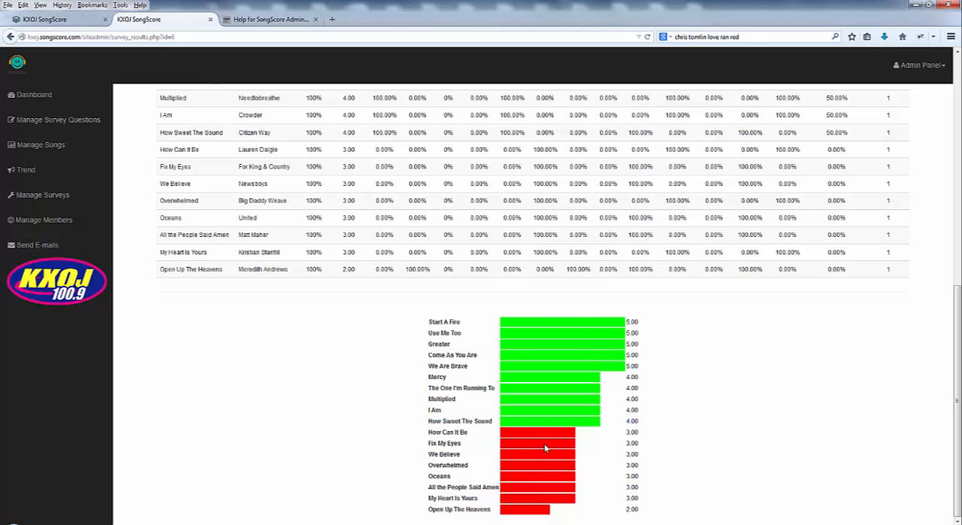
mouse_move(548, 475)
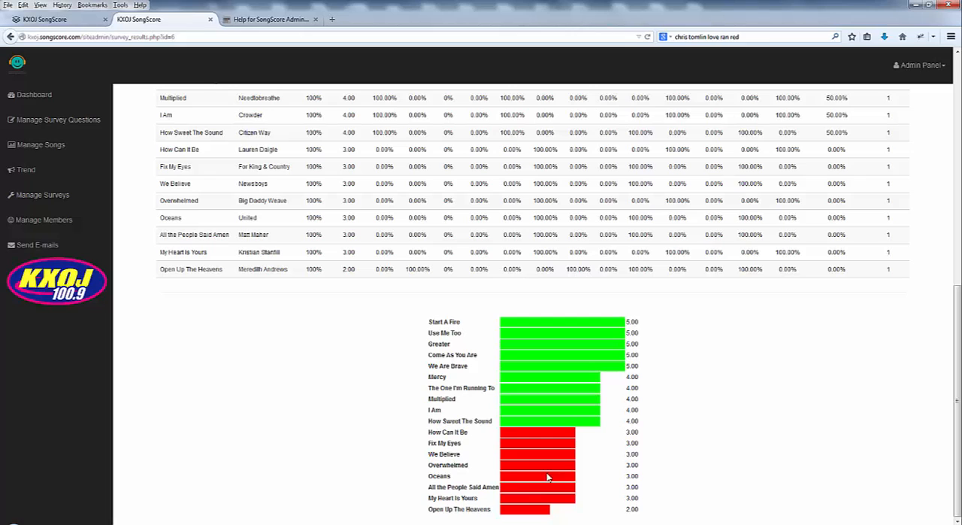
mouse_move(683, 451)
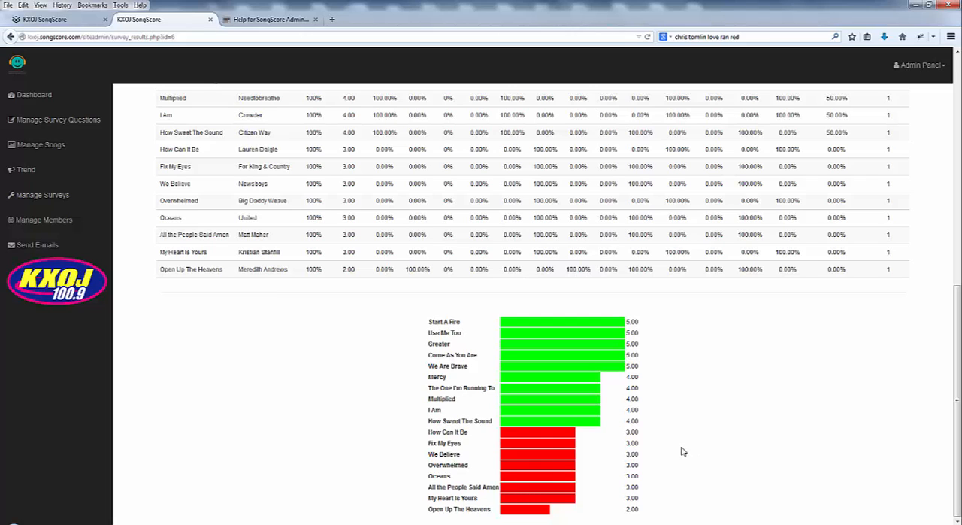
mouse_move(532, 469)
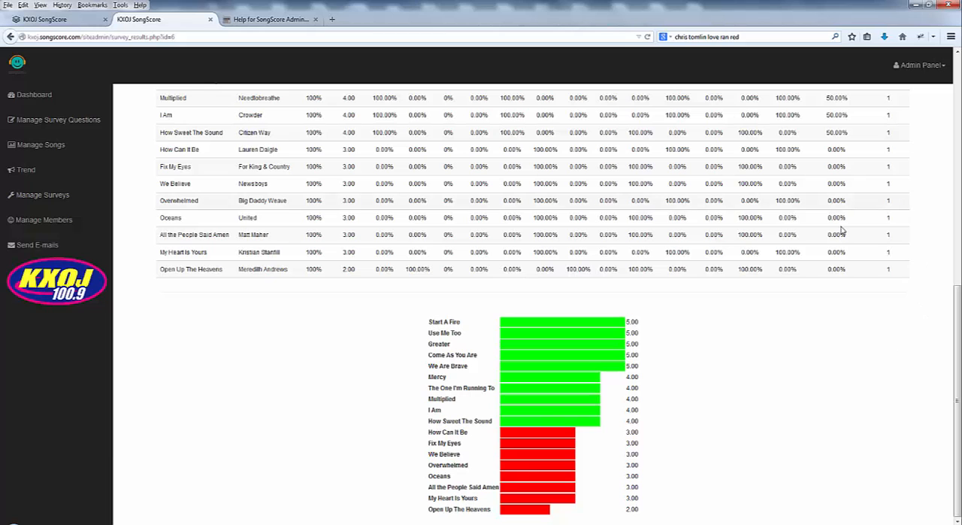
mouse_move(865, 213)
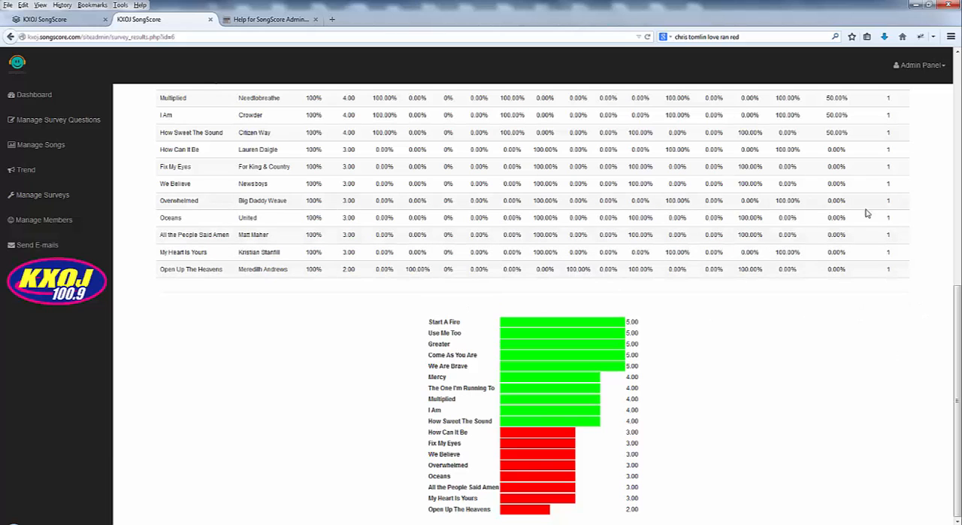
mouse_move(652, 385)
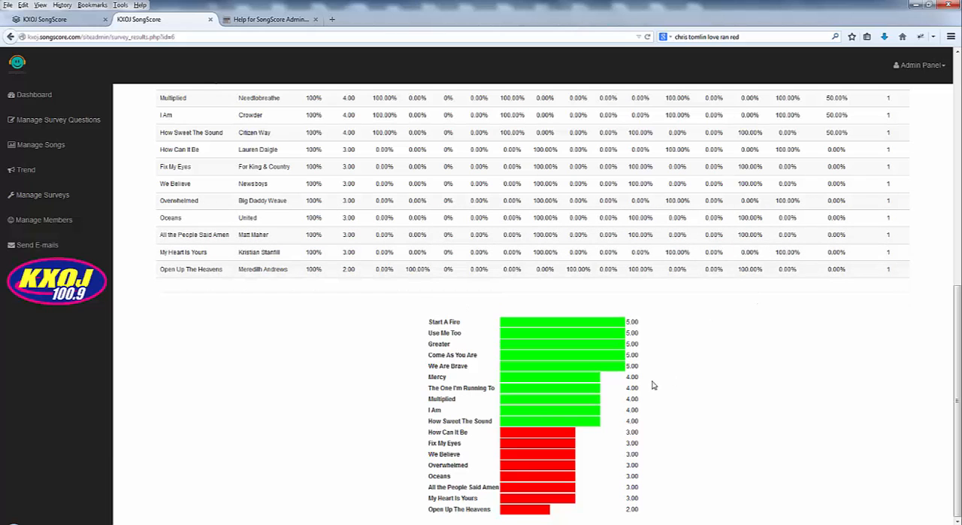
mouse_move(556, 424)
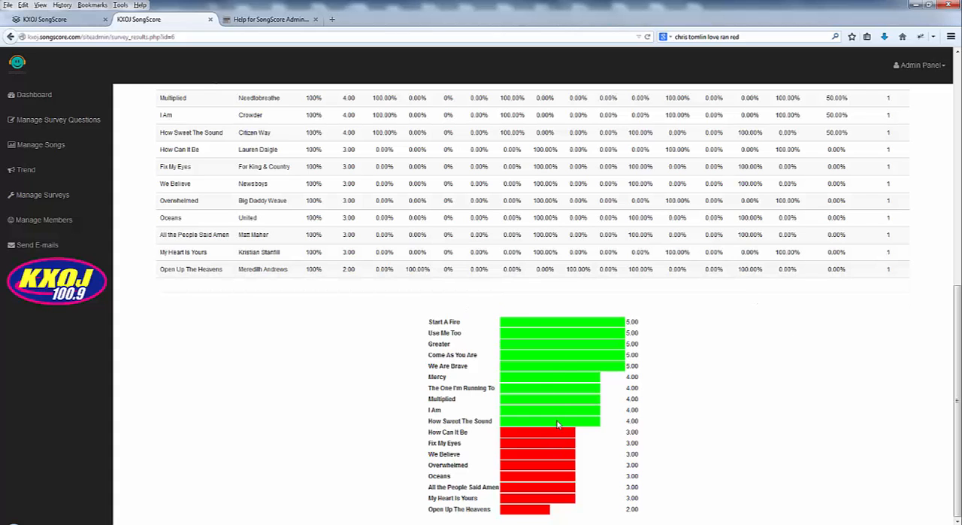
scroll(up, 3)
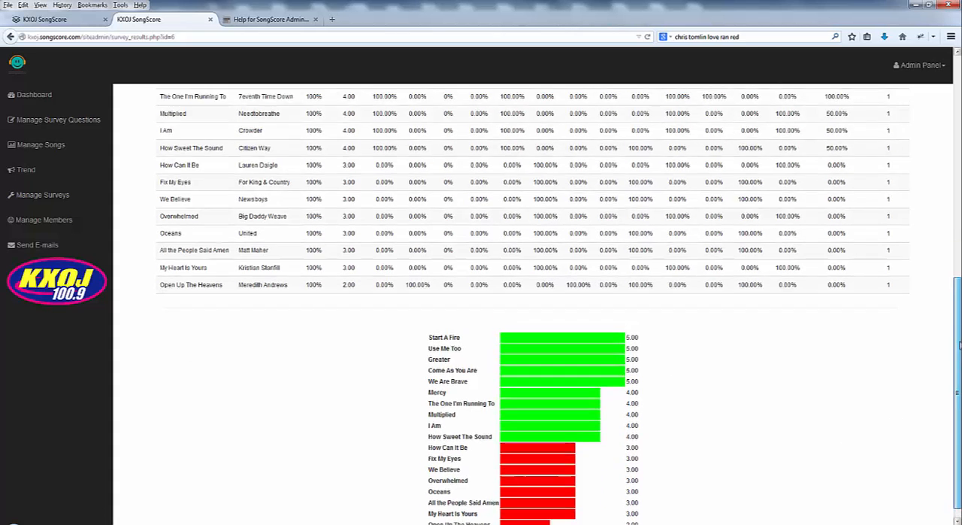
Choose 97.1 The Sports Animal as favourite radio station and submit the result filters.
scroll(up, 3)
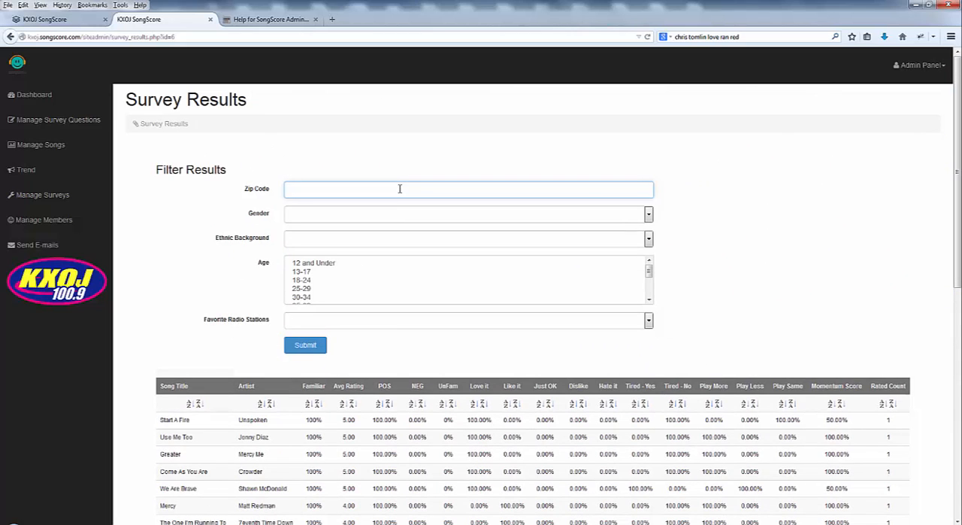
click(647, 213)
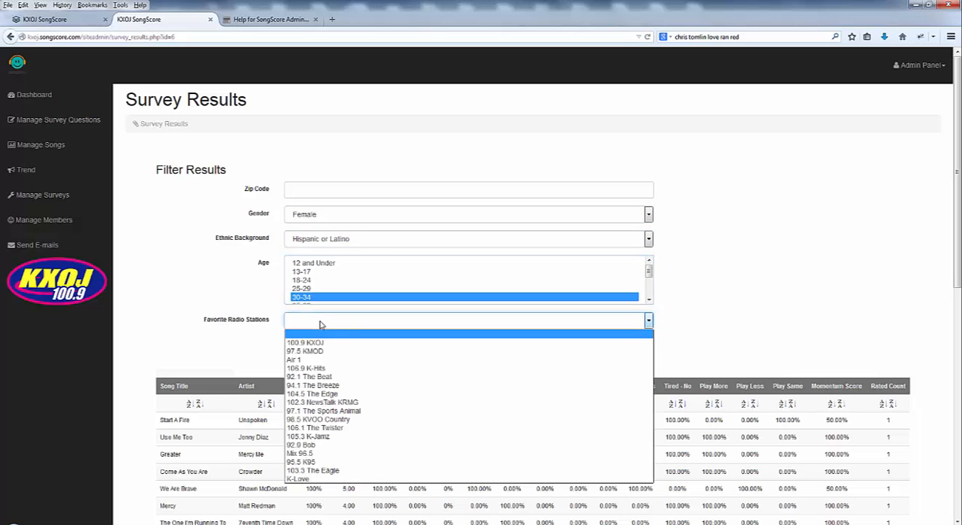
click(323, 409)
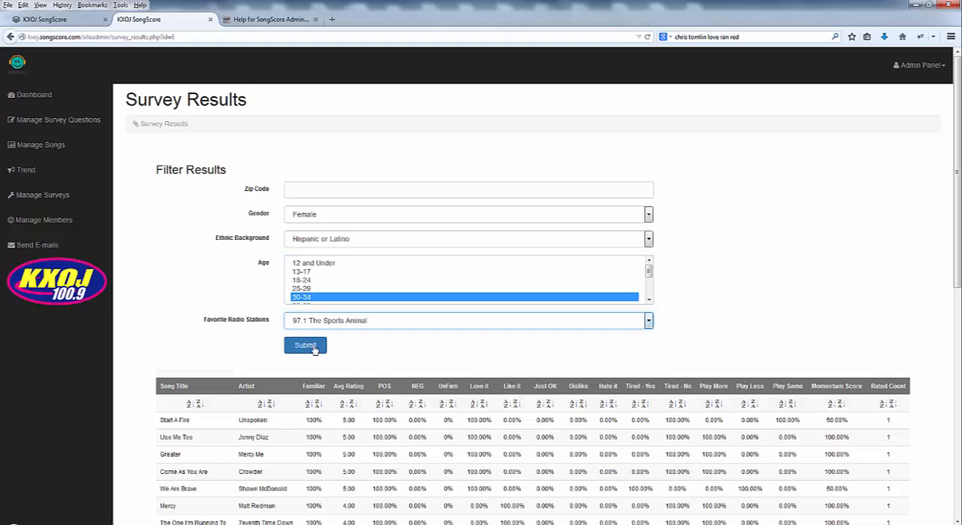
click(307, 344)
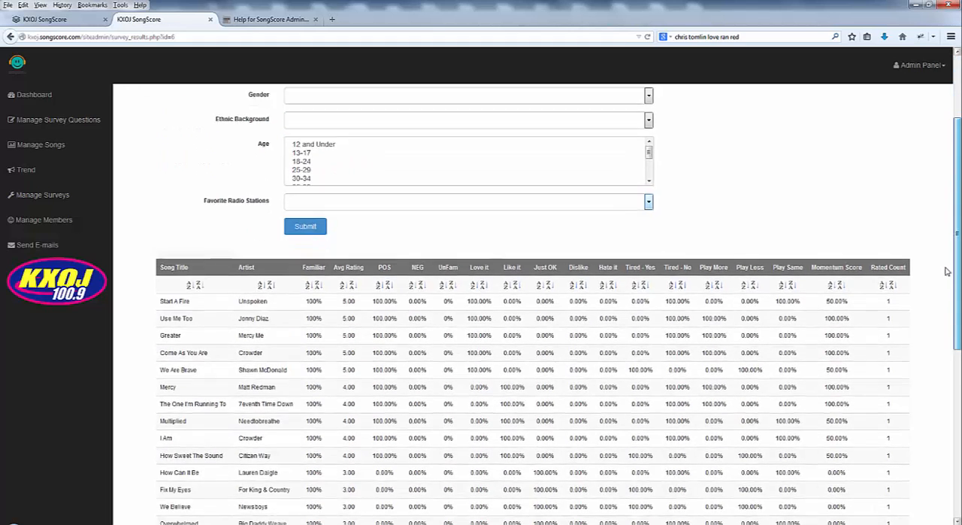
scroll(down, 3)
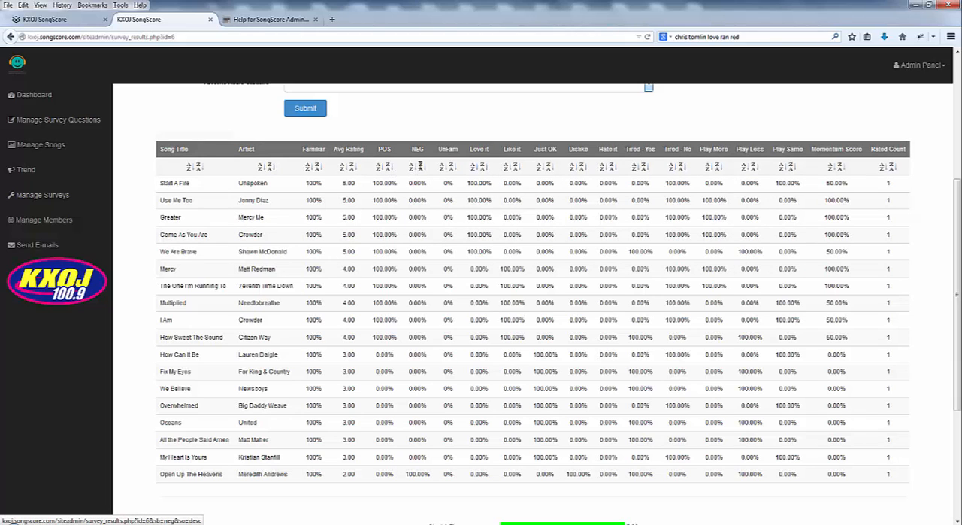
mouse_move(480, 166)
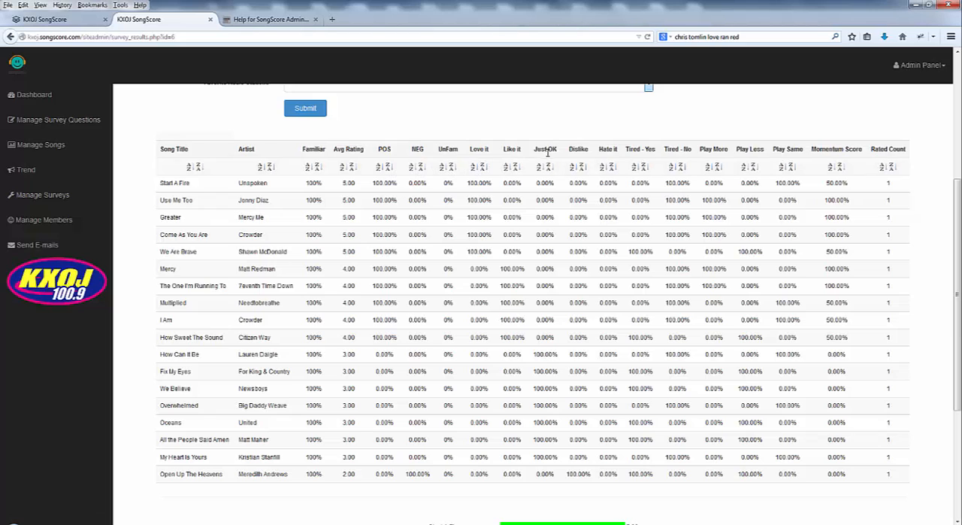
mouse_move(617, 158)
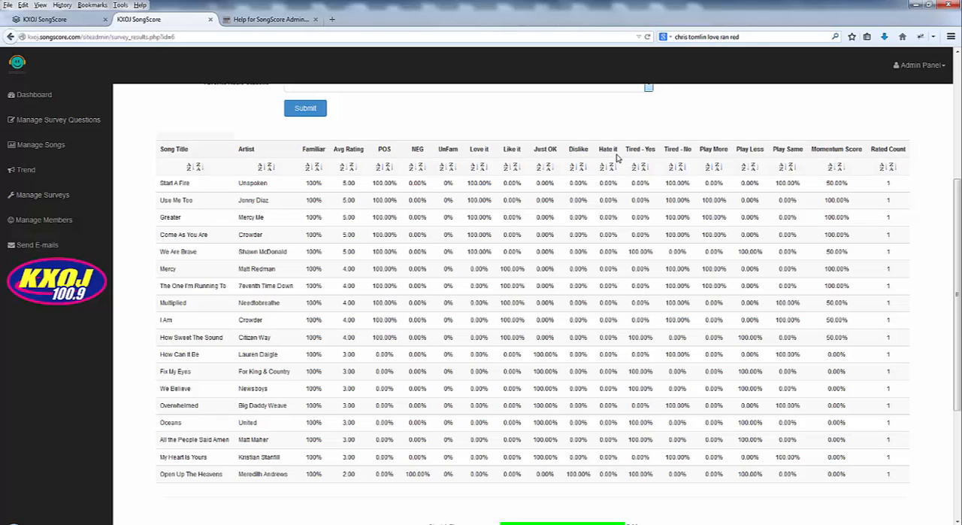
mouse_move(704, 160)
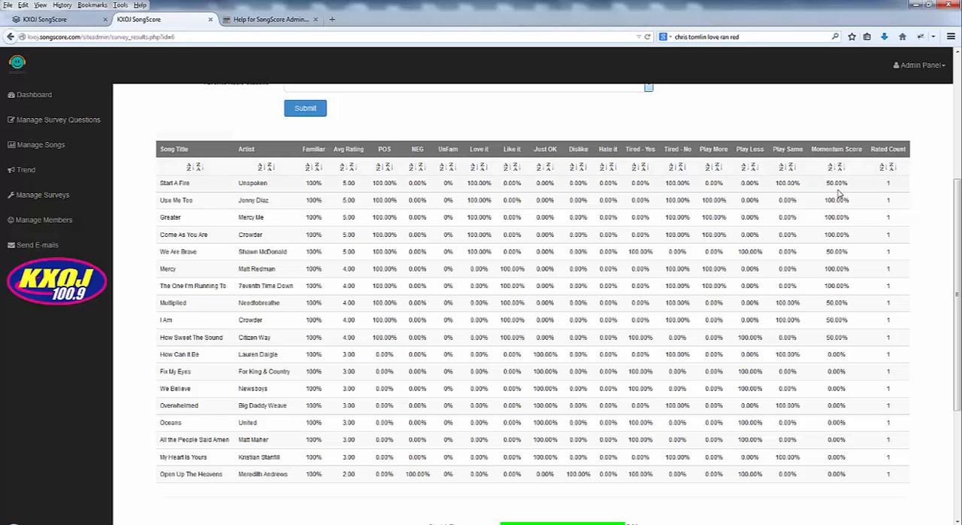
mouse_move(828, 258)
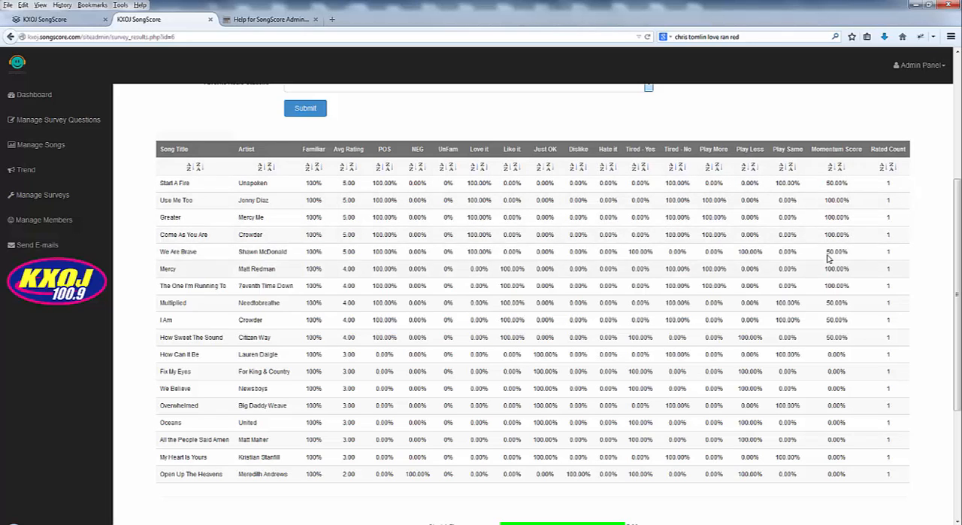
mouse_move(842, 196)
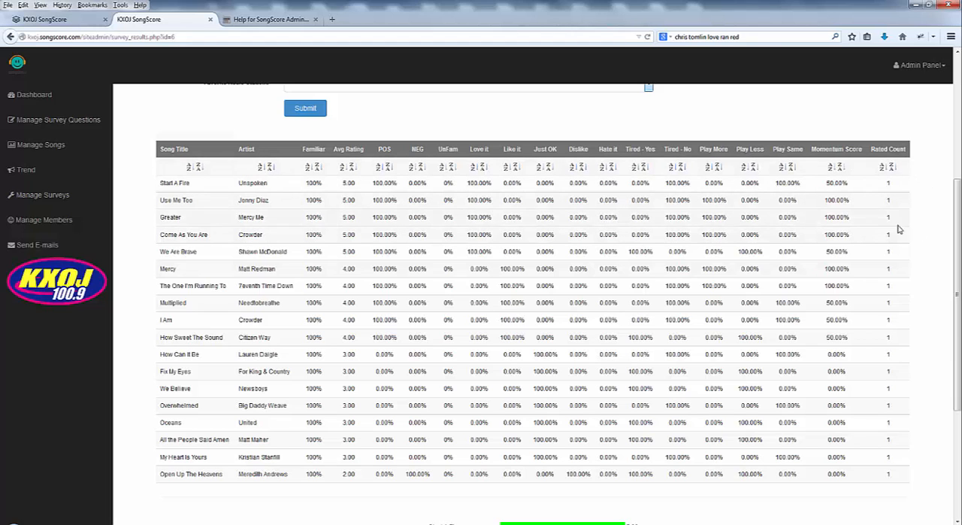
mouse_move(893, 208)
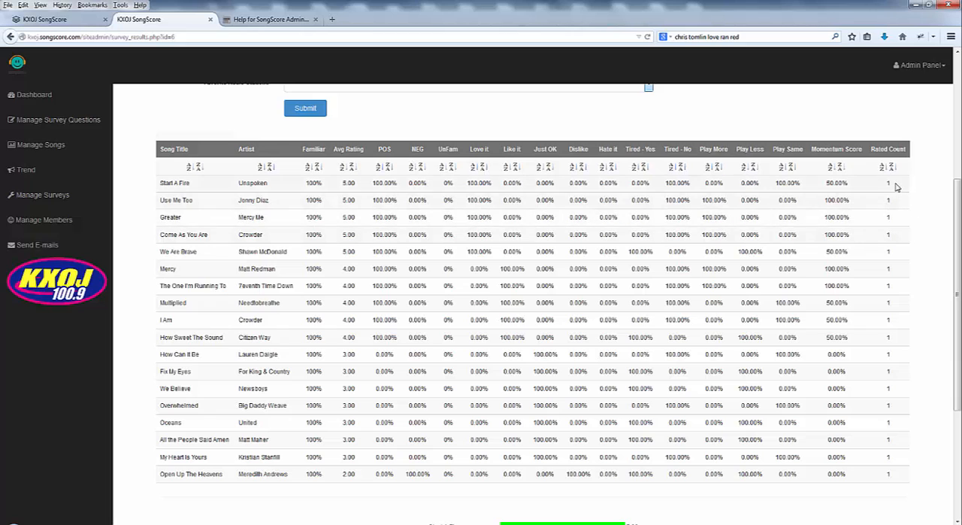
mouse_move(345, 252)
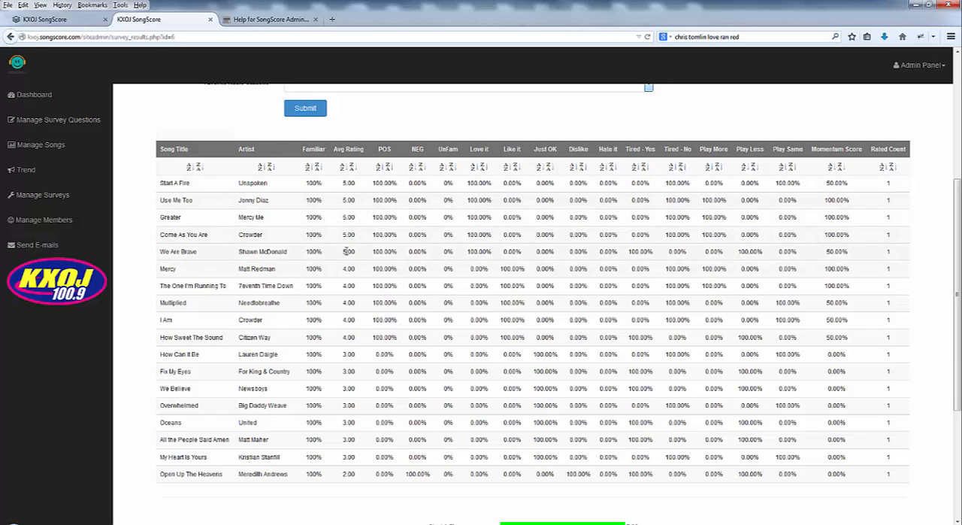
mouse_move(397, 210)
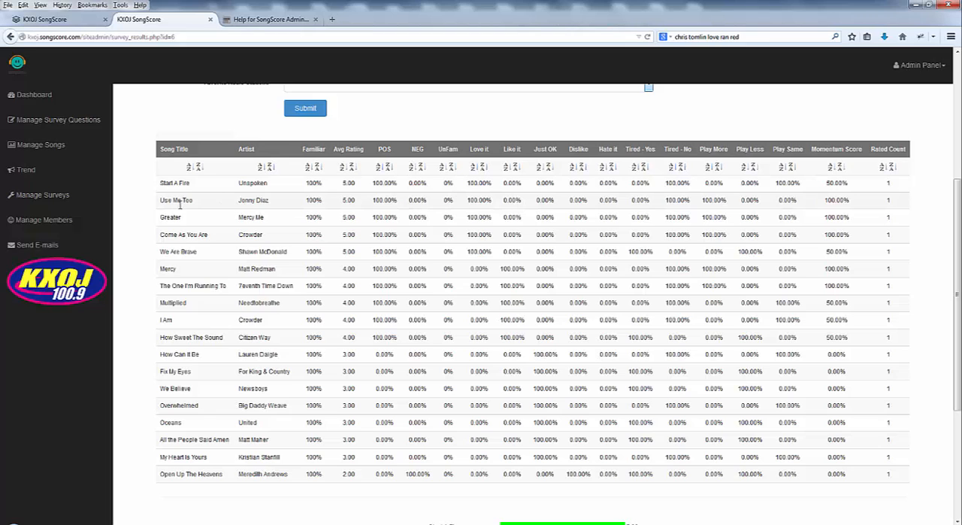
mouse_move(179, 207)
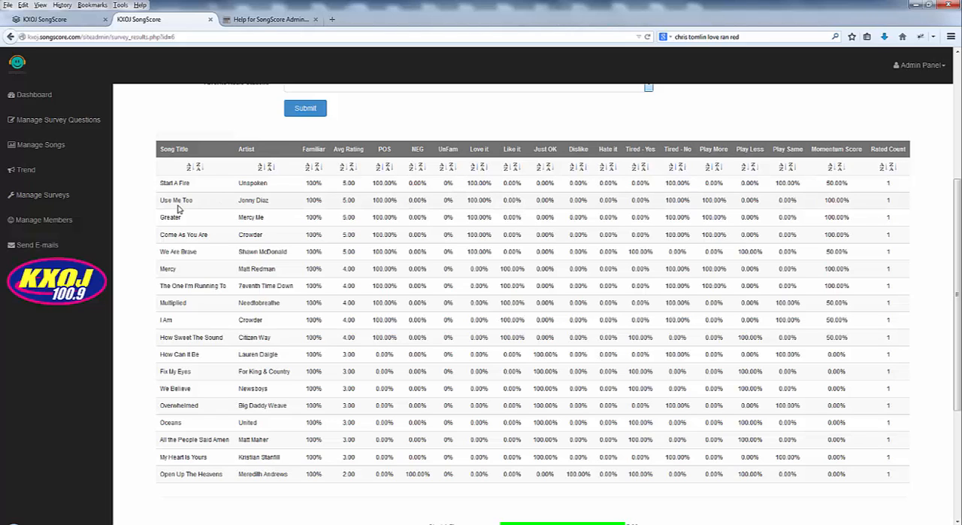
mouse_move(857, 278)
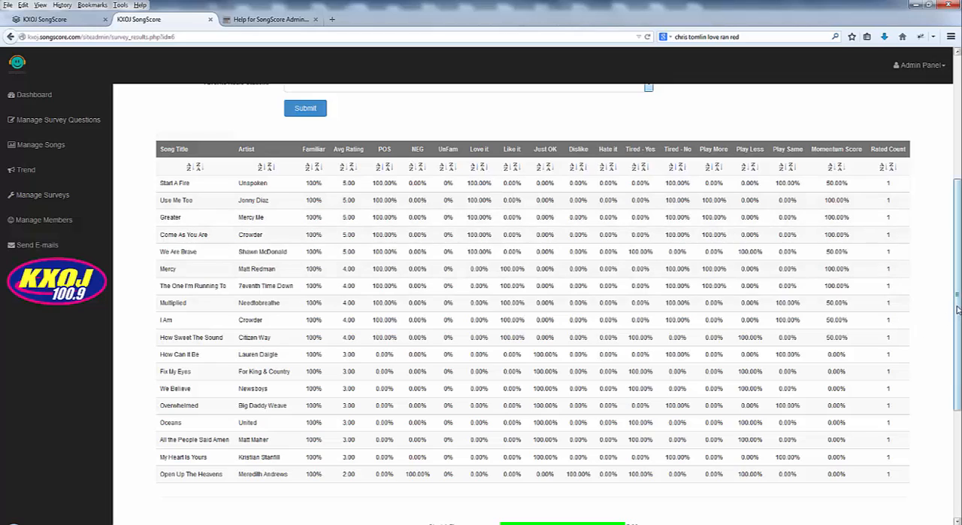
scroll(up, 3)
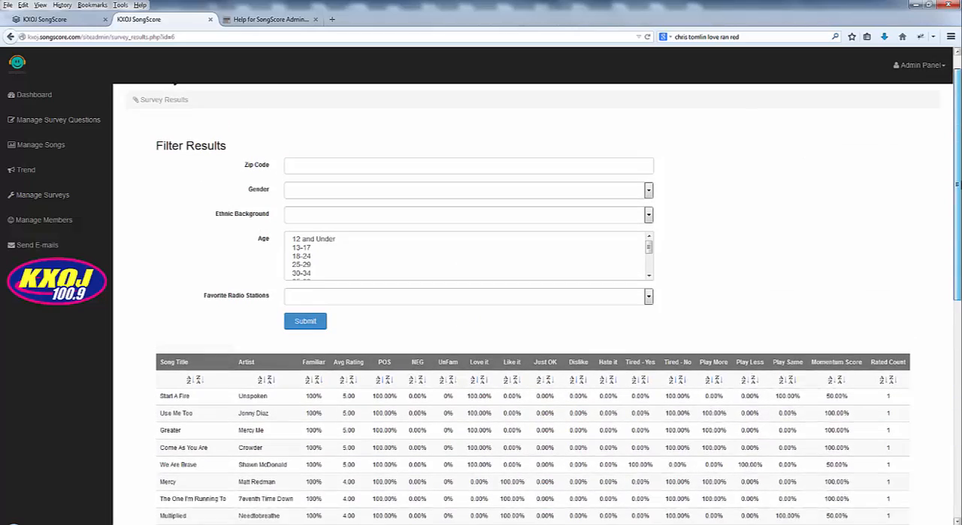